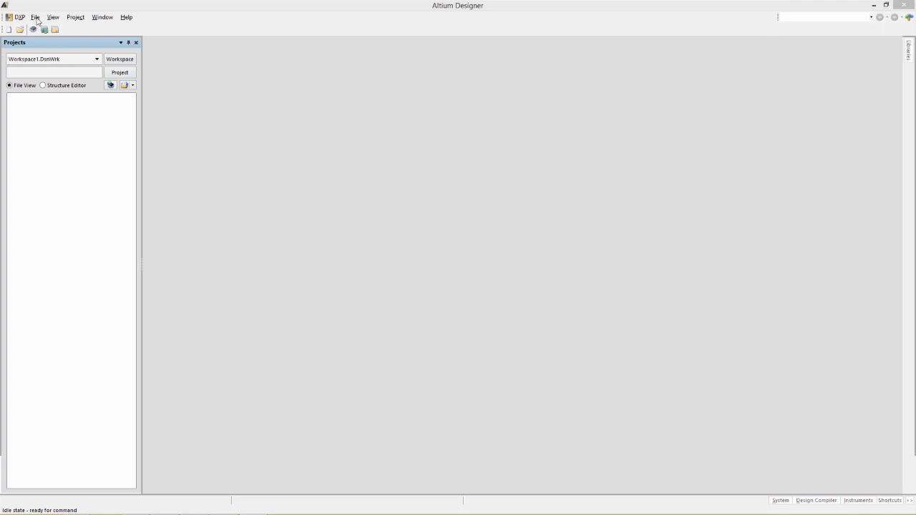
- Start a new PCB project and enter the name MyFirstSpiceProject in place of the default
click(39, 15)
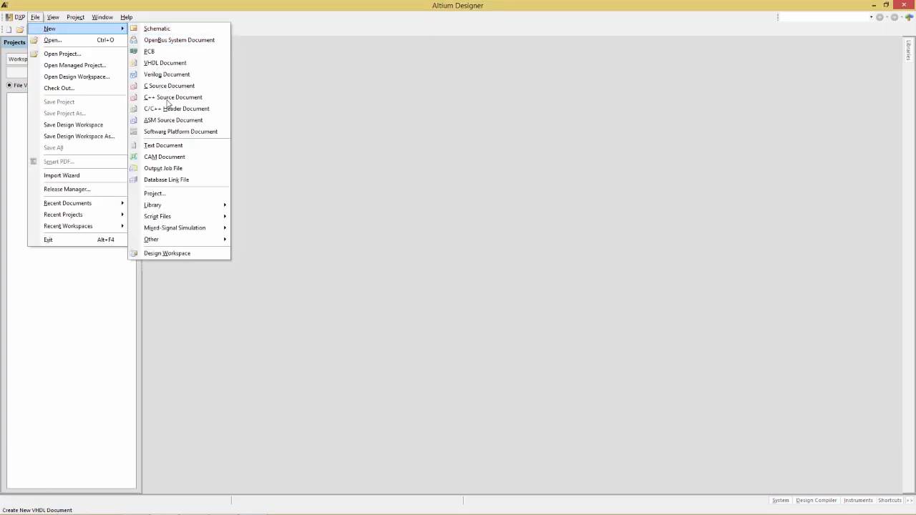
click(154, 193)
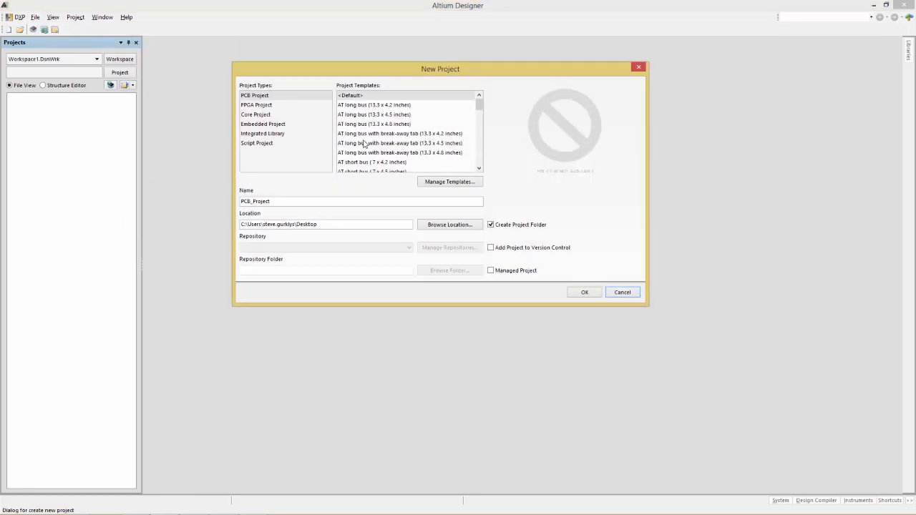
click(254, 94)
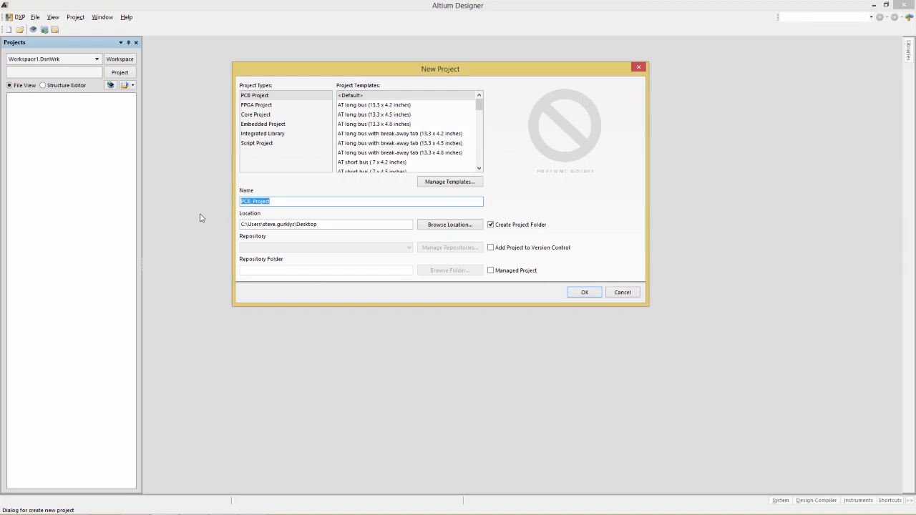
text(M)
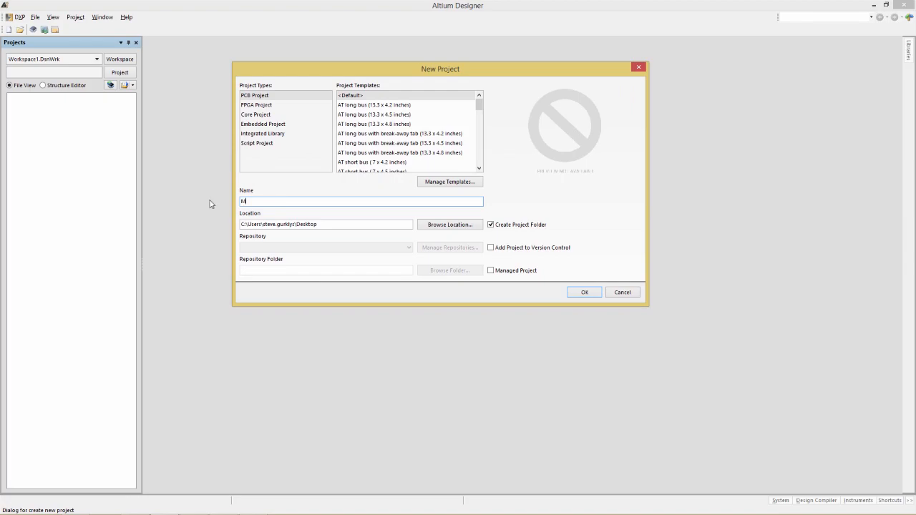
text(yFirstSpiceProject)
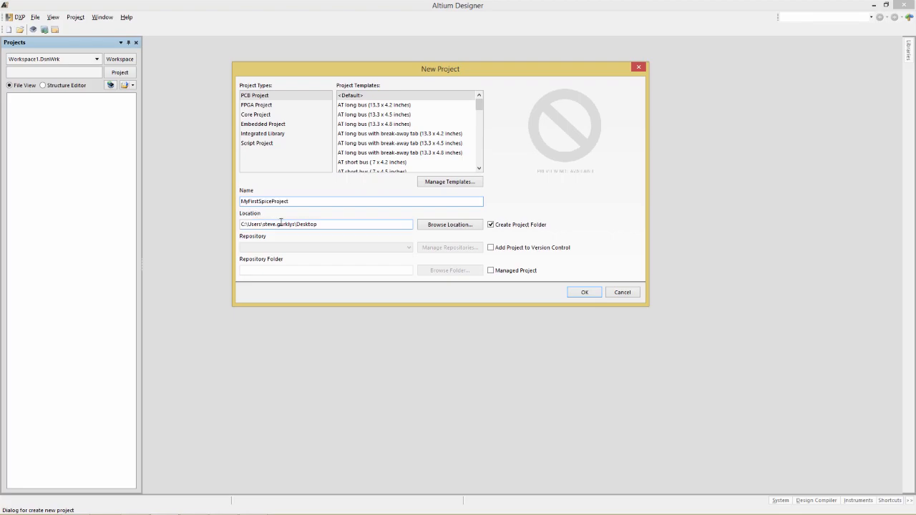
mouse_move(524, 233)
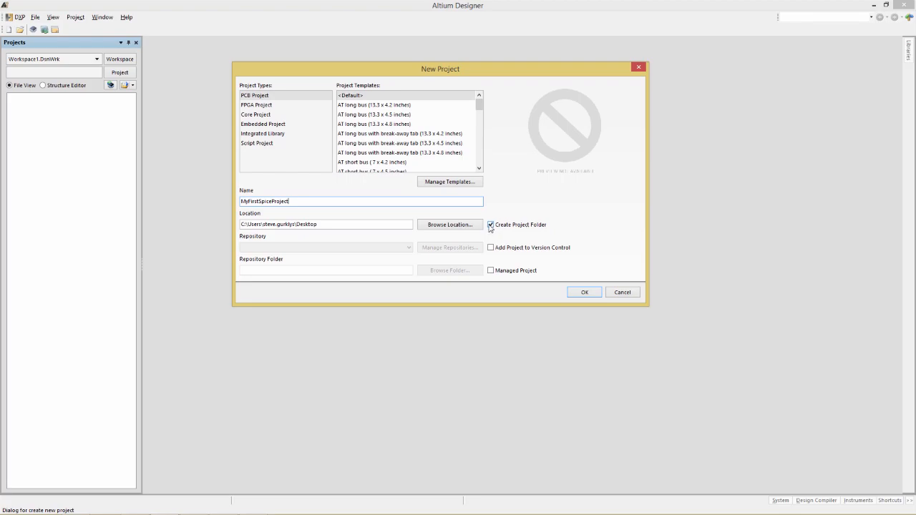
- Confirm the project, filter the library for 'res' and choose Res1 to place two 1K resistors
click(583, 292)
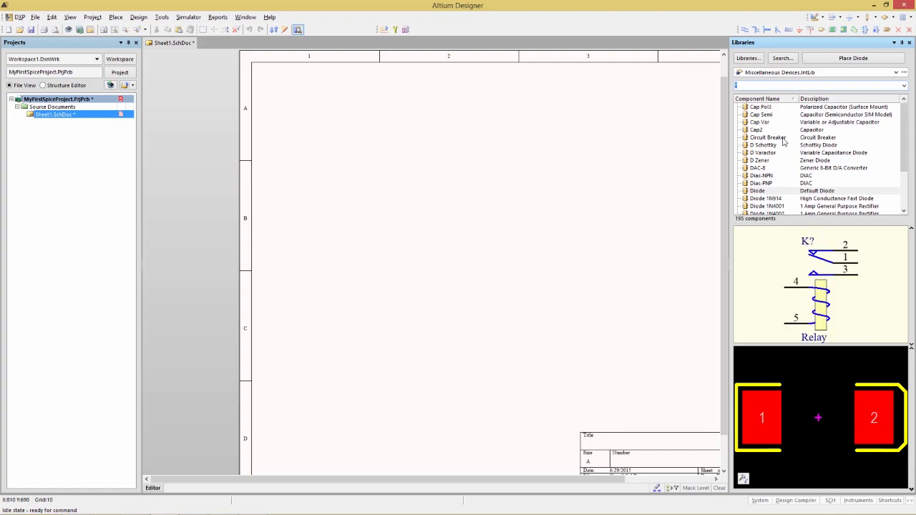
text(res)
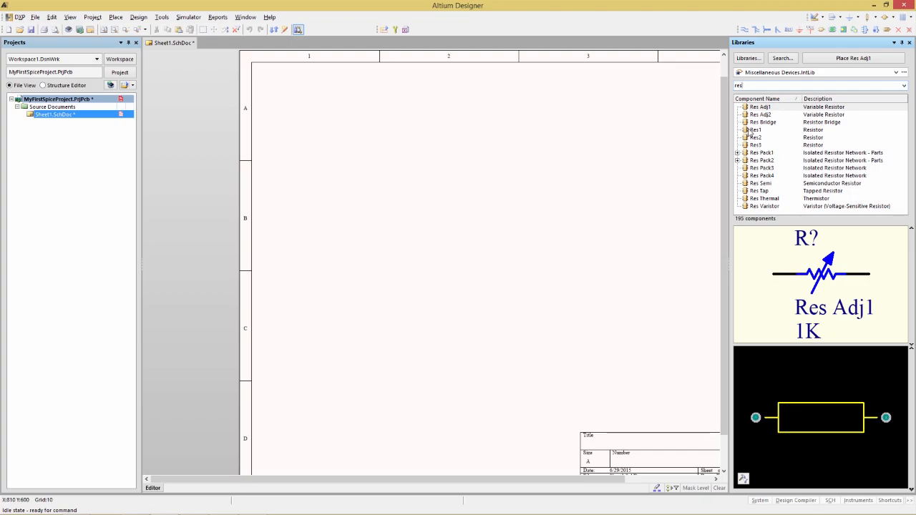
click(760, 129)
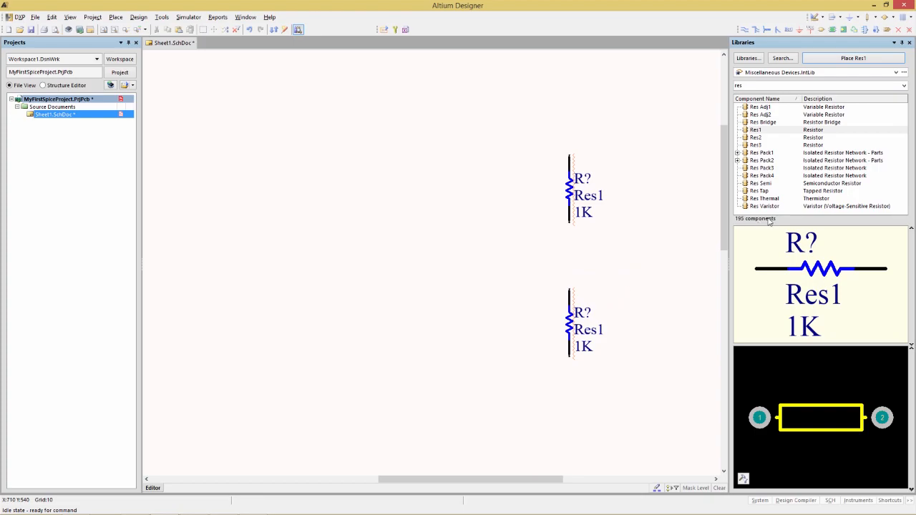
- Filter for 'fus', place a Fuse 2 and move it left of the resistors
click(816, 86)
text(f)
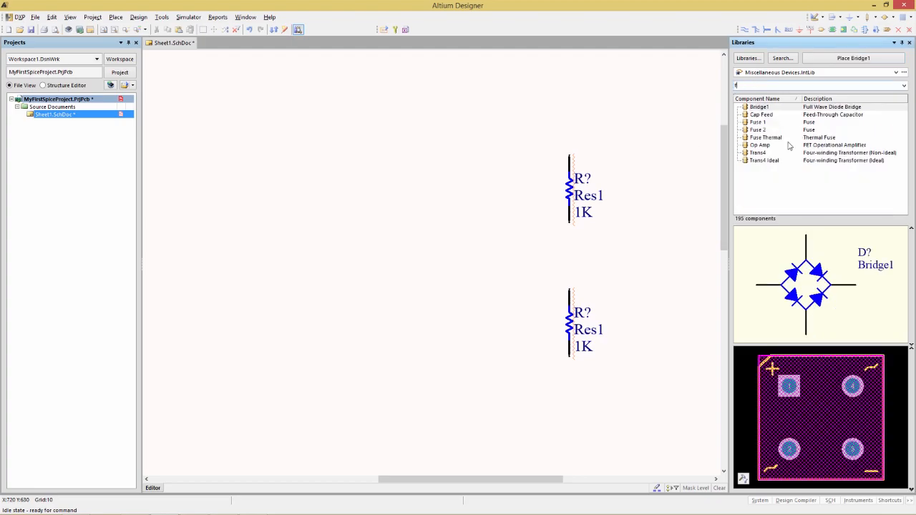
text(us)
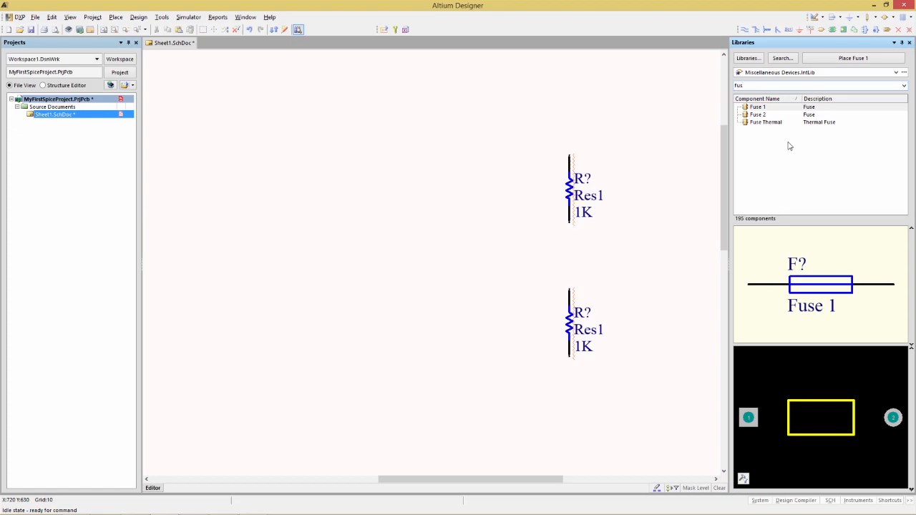
mouse_move(770, 122)
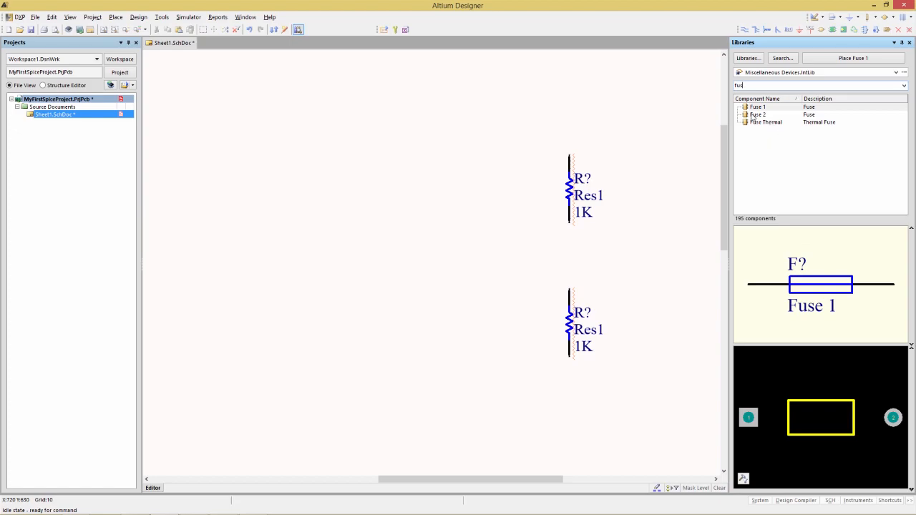
click(757, 114)
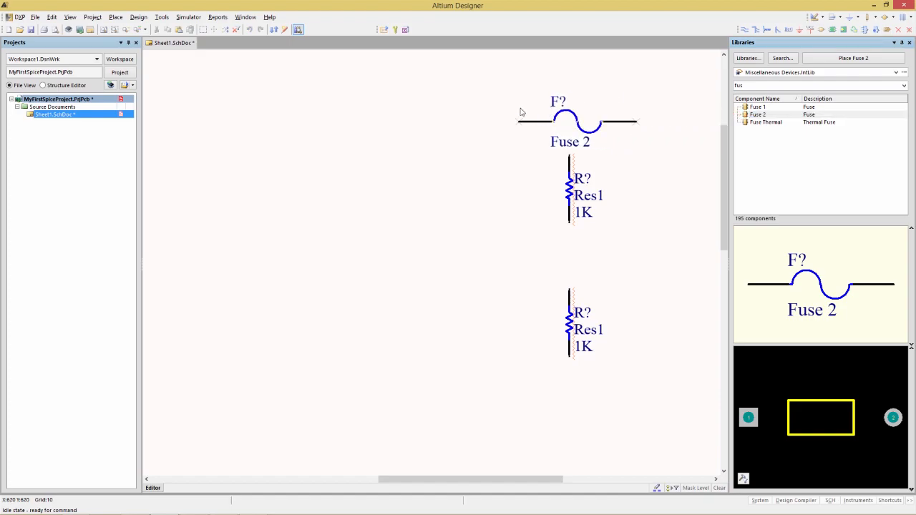
drag(570, 121, 402, 122)
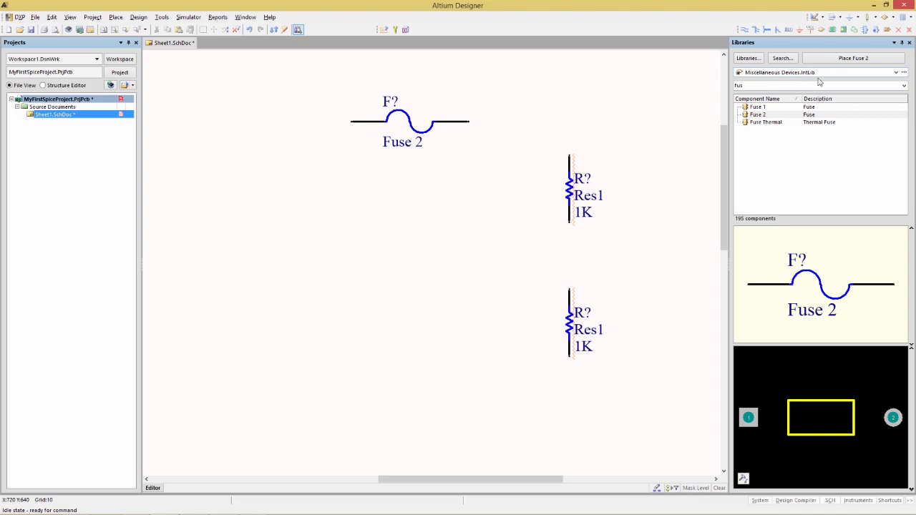
- From Simulation Sources.IntLib, place a VSRC voltage source lower-left of the resistors
click(896, 72)
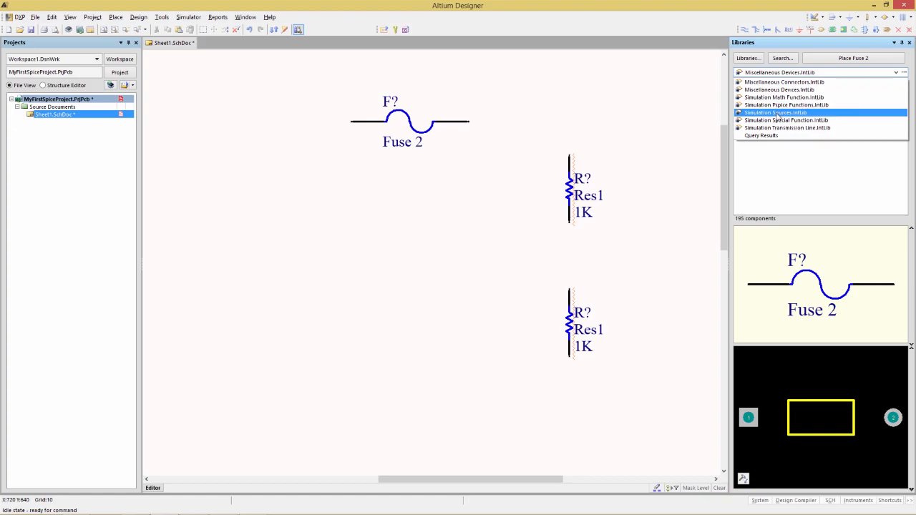
text(fus)
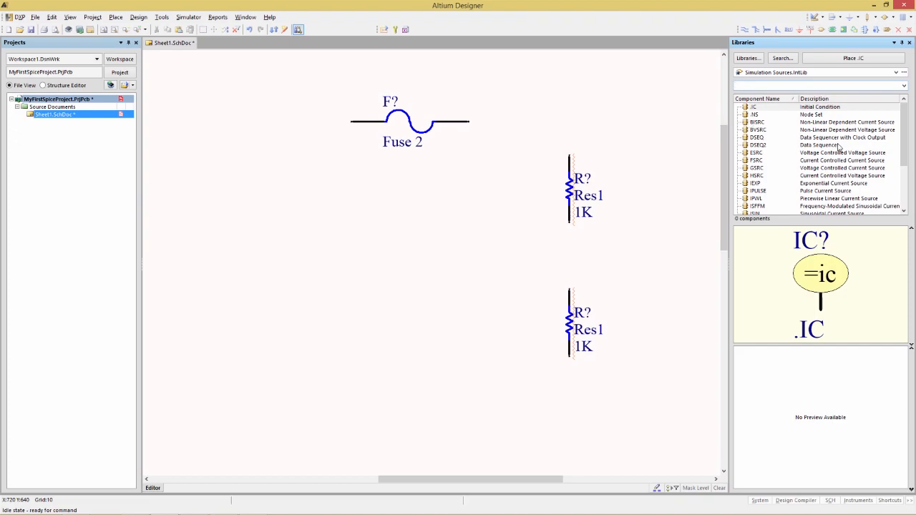
mouse_move(842, 138)
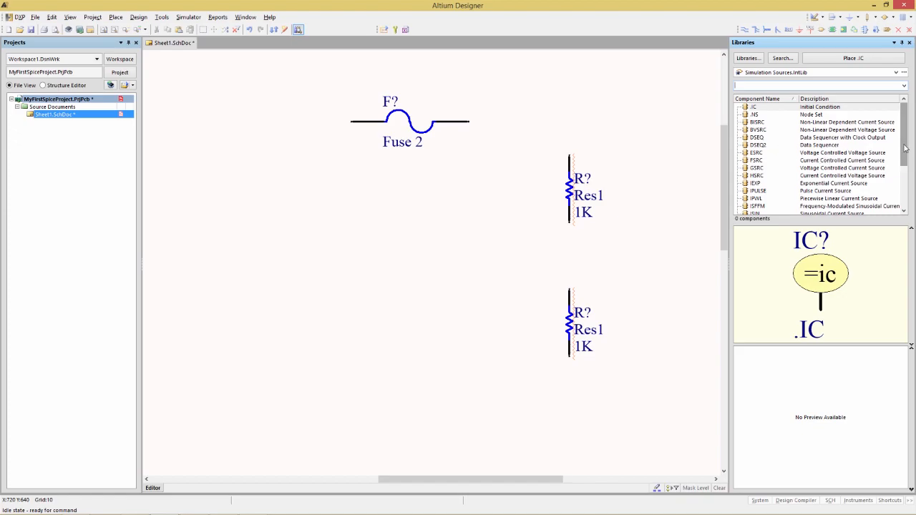
scroll(down, 3)
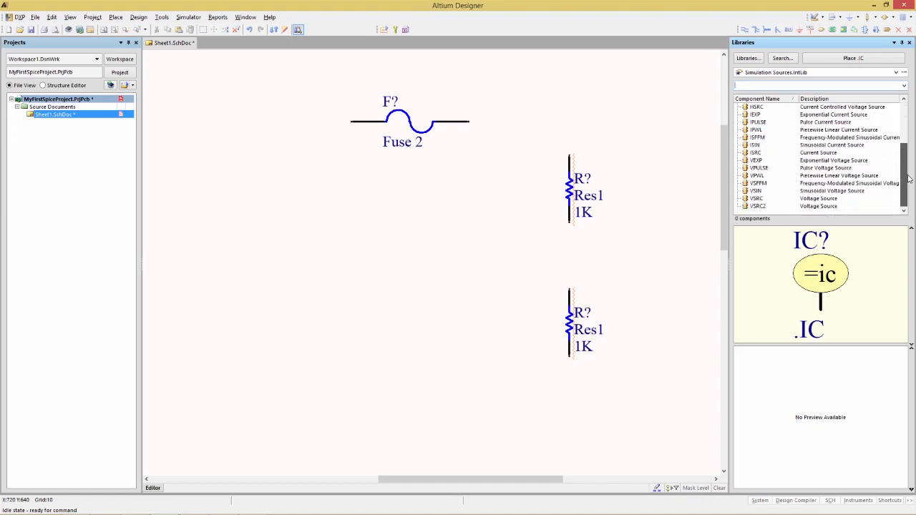
click(756, 197)
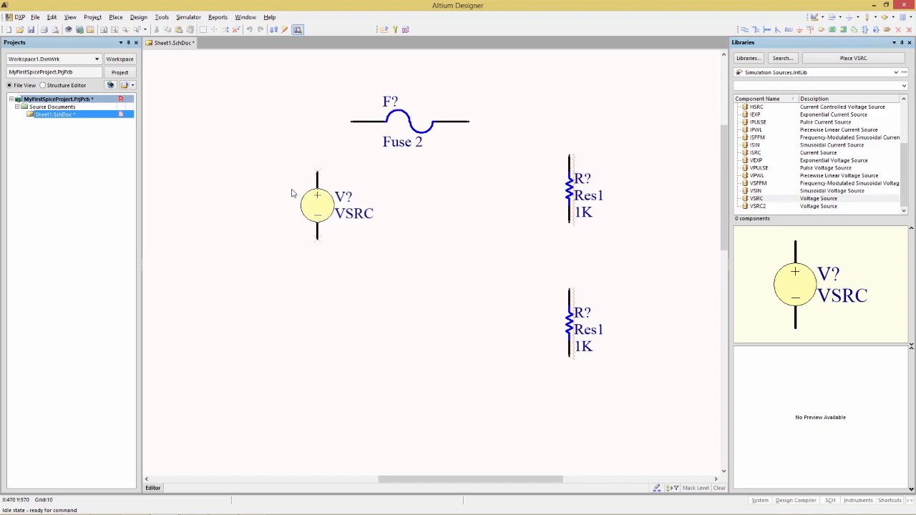
drag(317, 206, 301, 241)
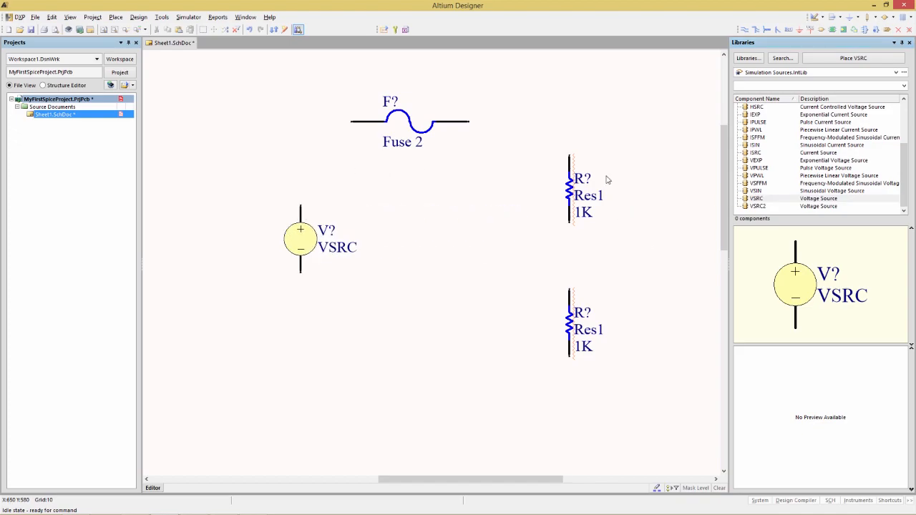
mouse_move(492, 143)
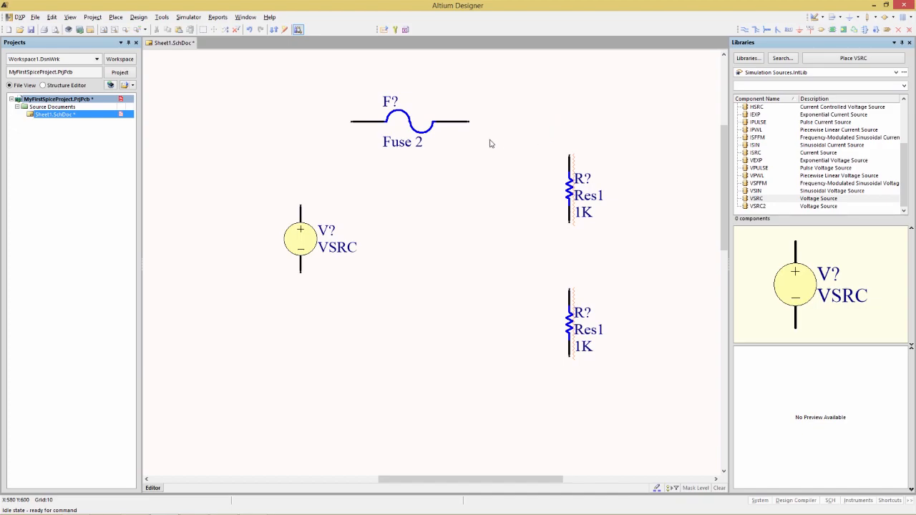
mouse_move(471, 141)
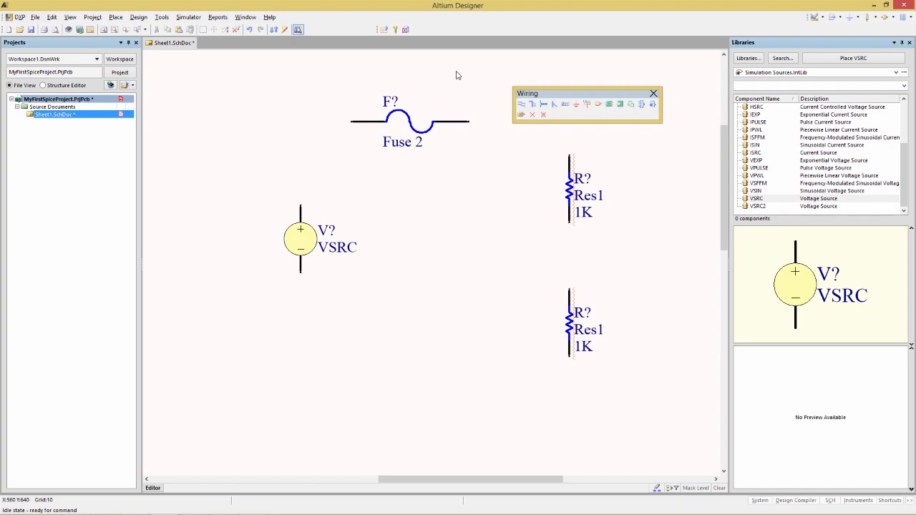
- Place GND power ports below the VSRC source and below the lower resistor
click(565, 103)
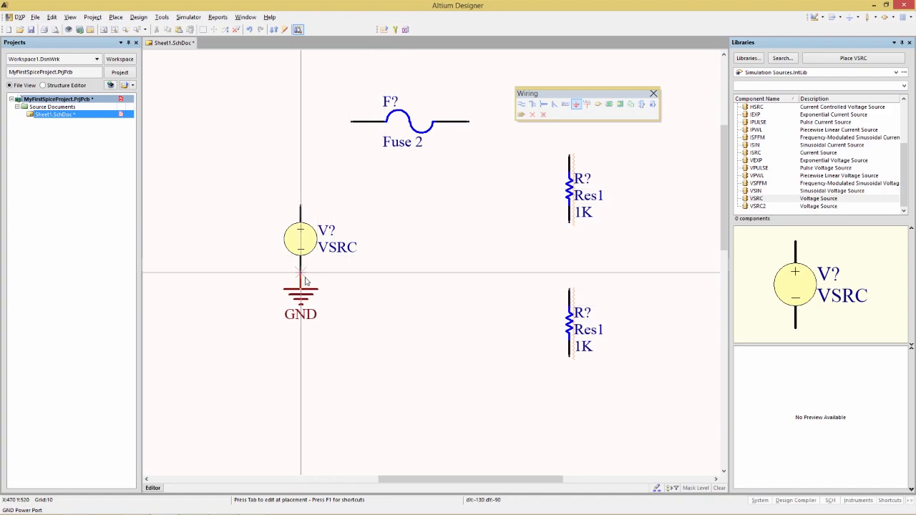
click(314, 329)
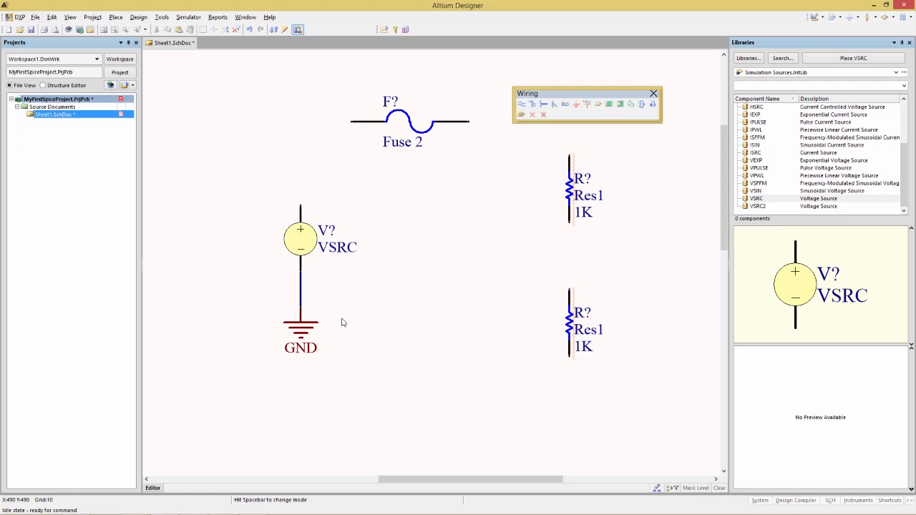
mouse_move(573, 136)
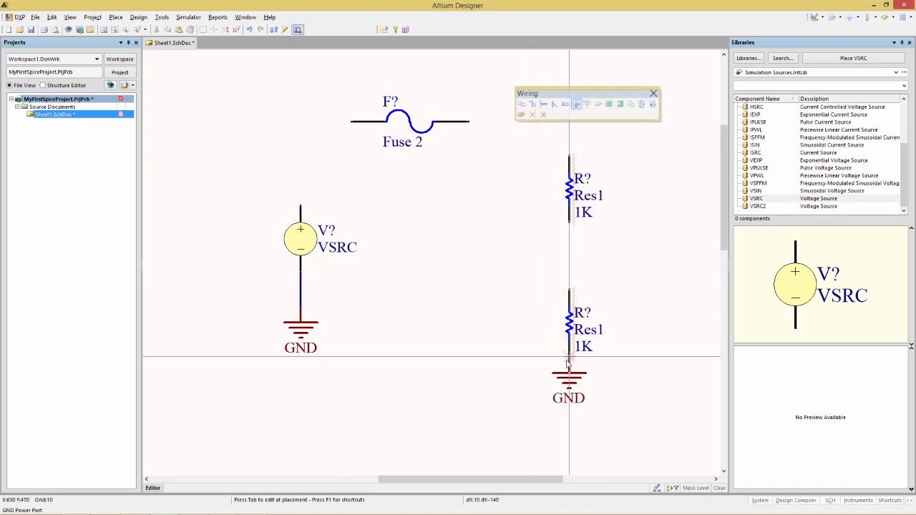
click(518, 336)
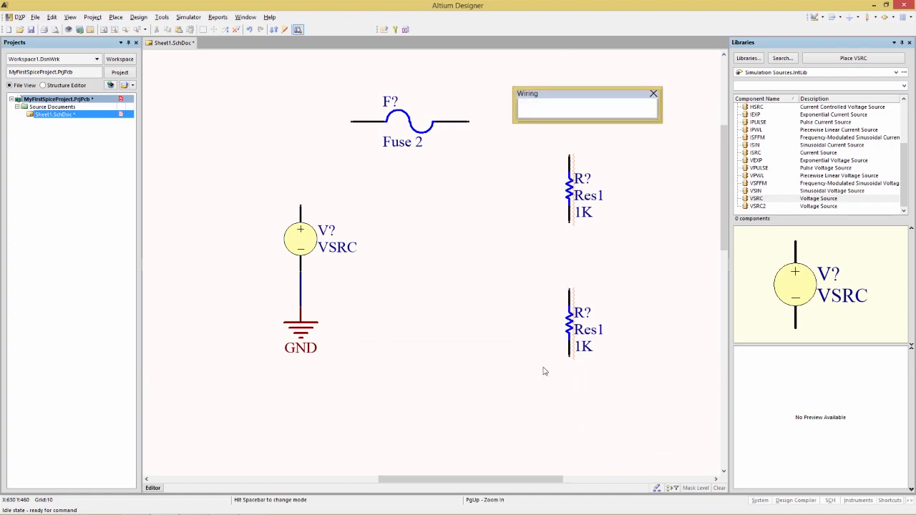
click(568, 379)
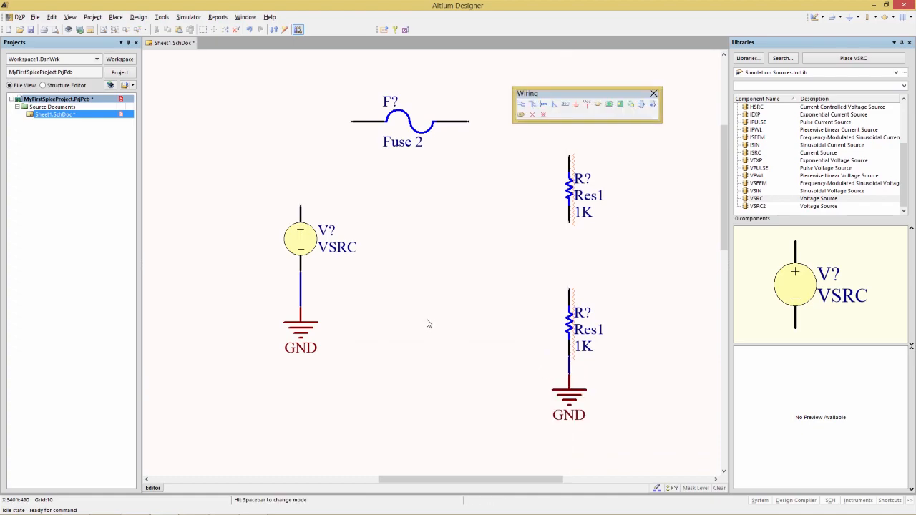
mouse_move(429, 324)
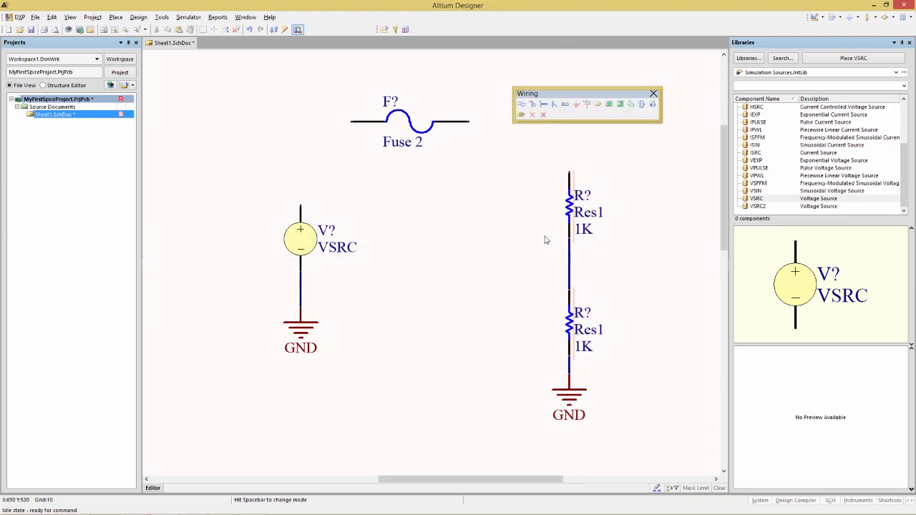
mouse_move(604, 305)
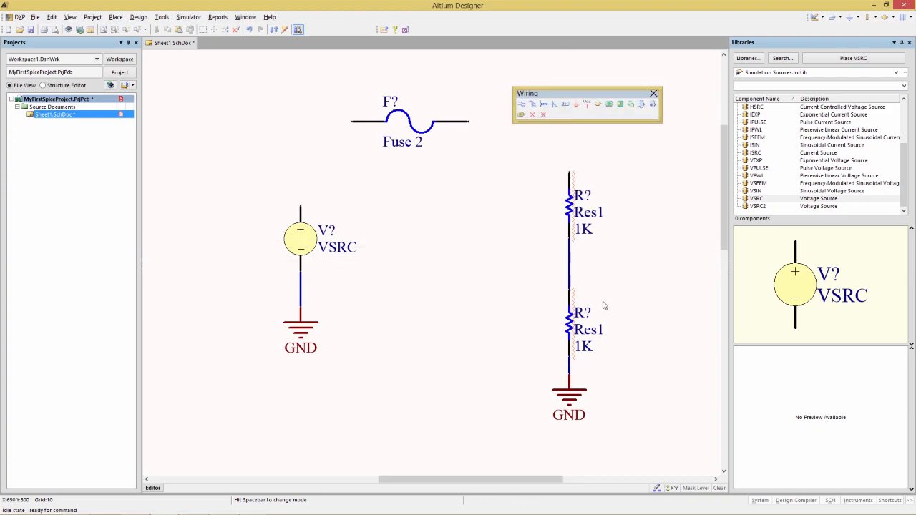
mouse_move(610, 268)
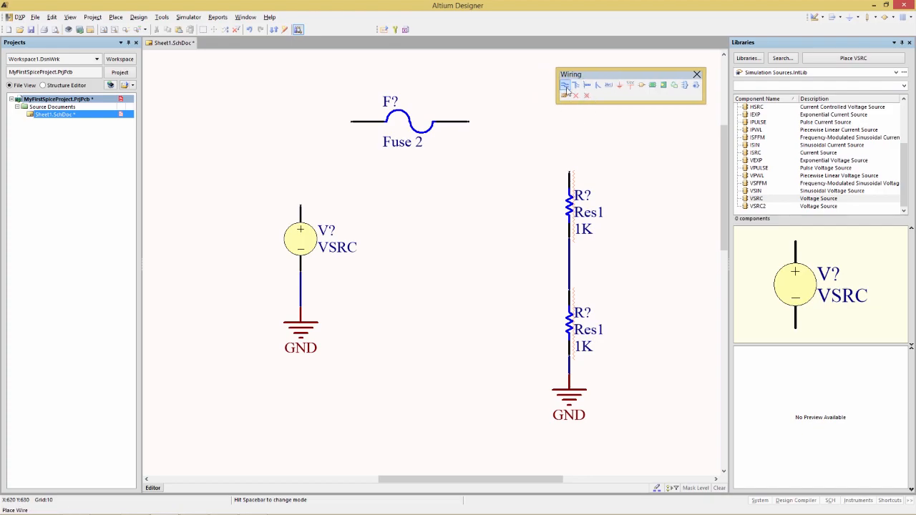
mouse_move(563, 86)
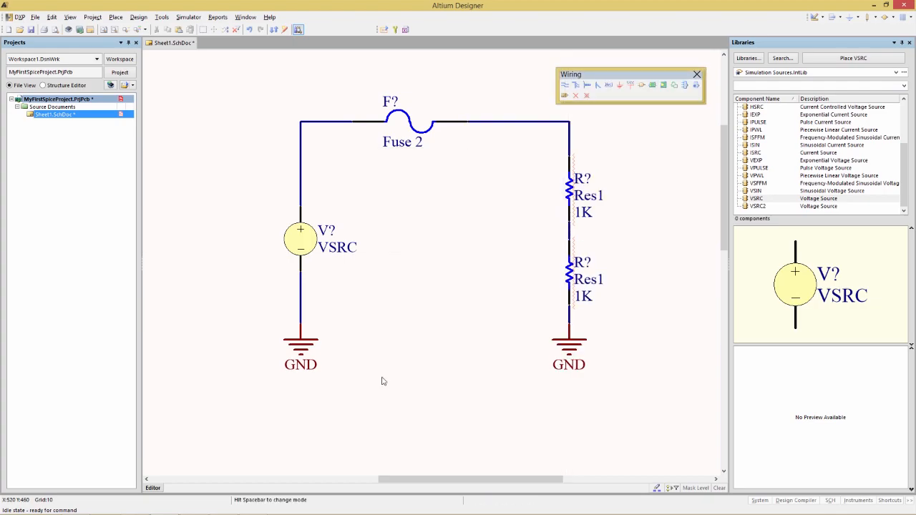
mouse_move(555, 249)
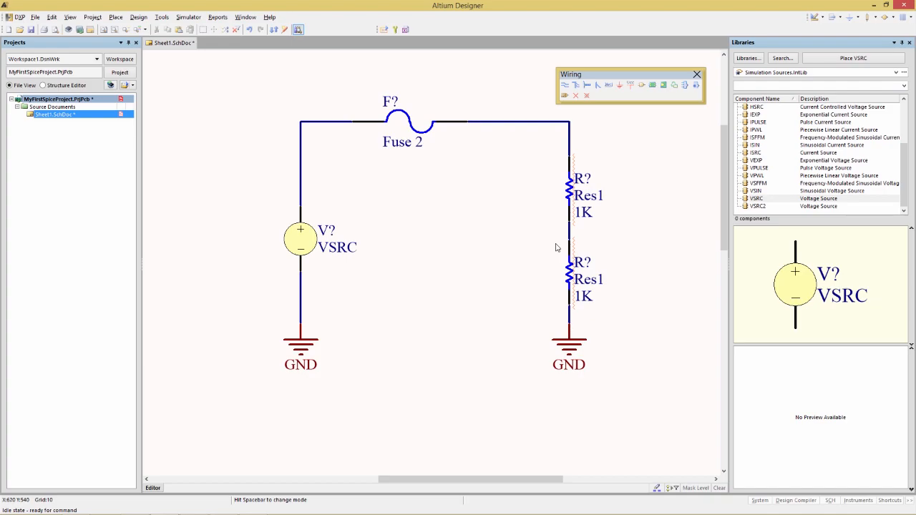
mouse_move(326, 241)
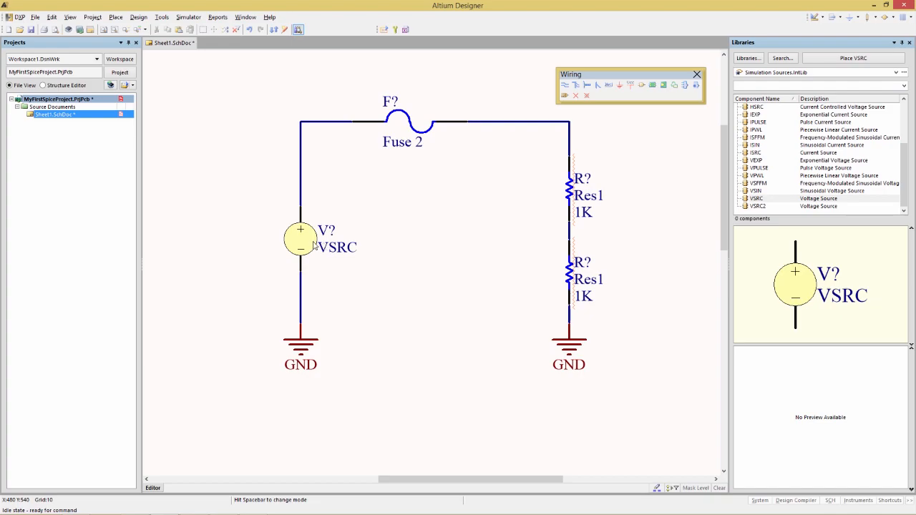
- Select the voltage source after wiring the loop
click(299, 239)
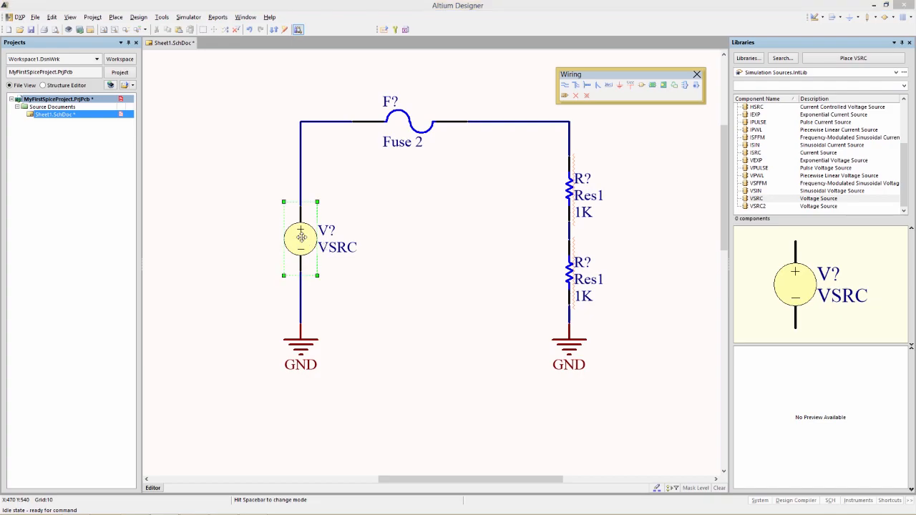
- Set the VSRC simulation model Value to 10 and apply the source properties
double_click(300, 237)
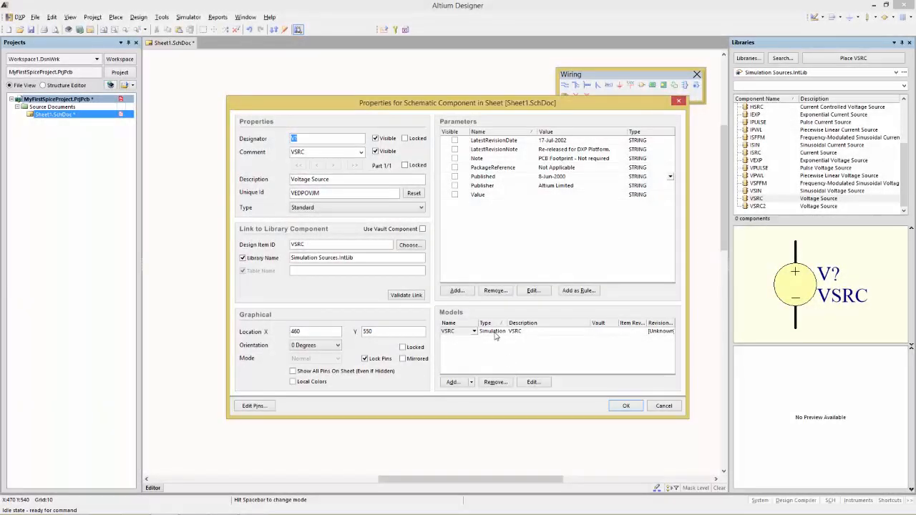
click(487, 332)
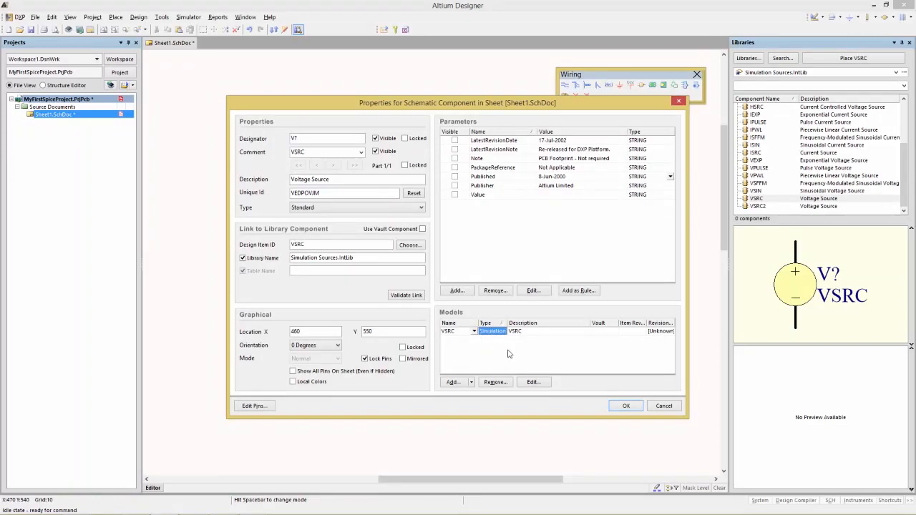
click(532, 381)
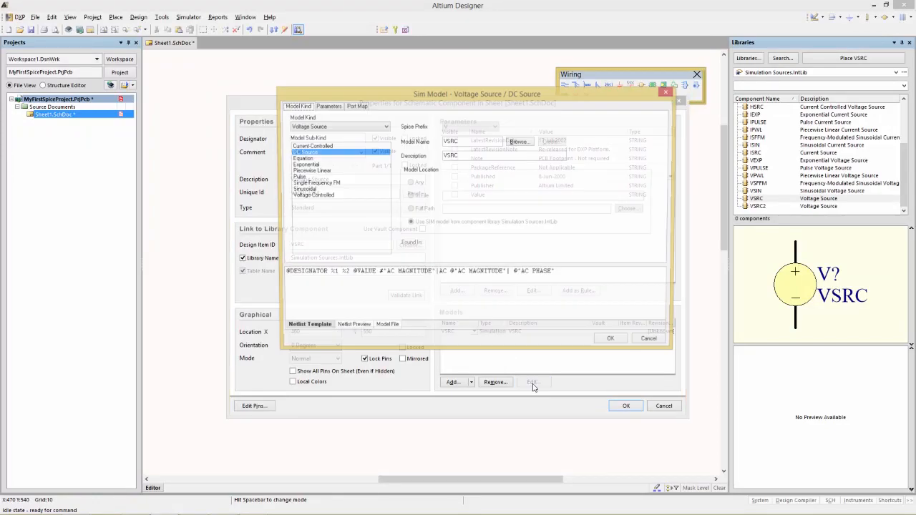
click(327, 106)
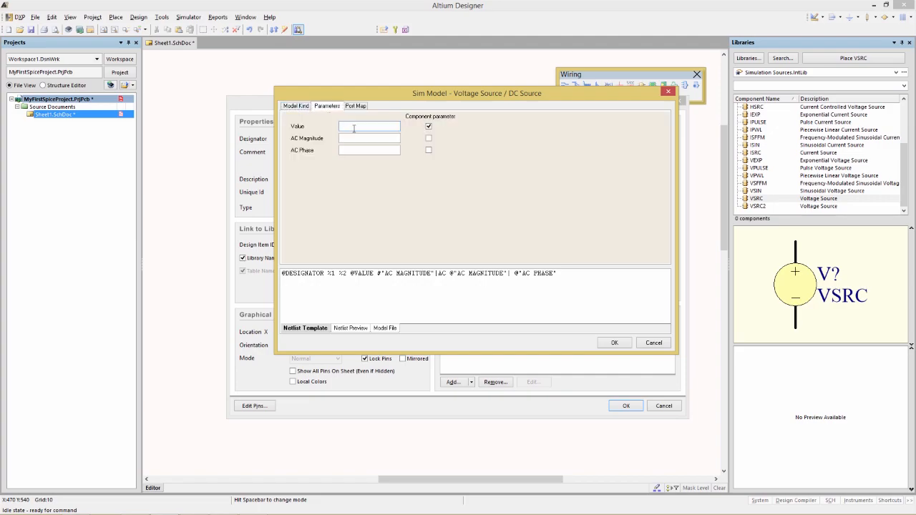
text(10V)
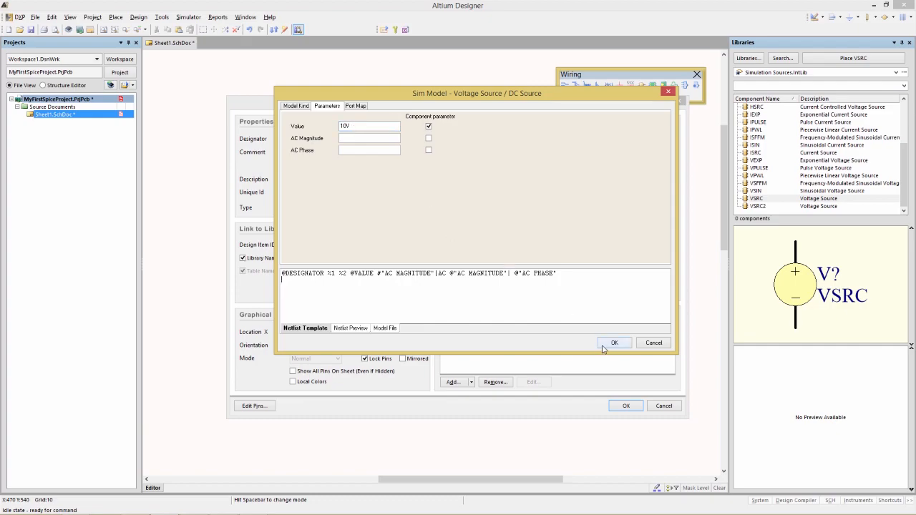
click(615, 342)
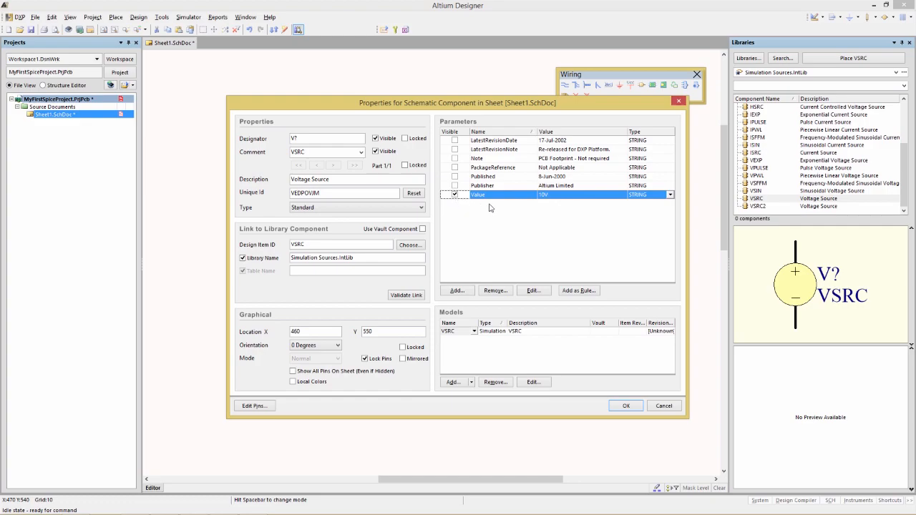
mouse_move(481, 199)
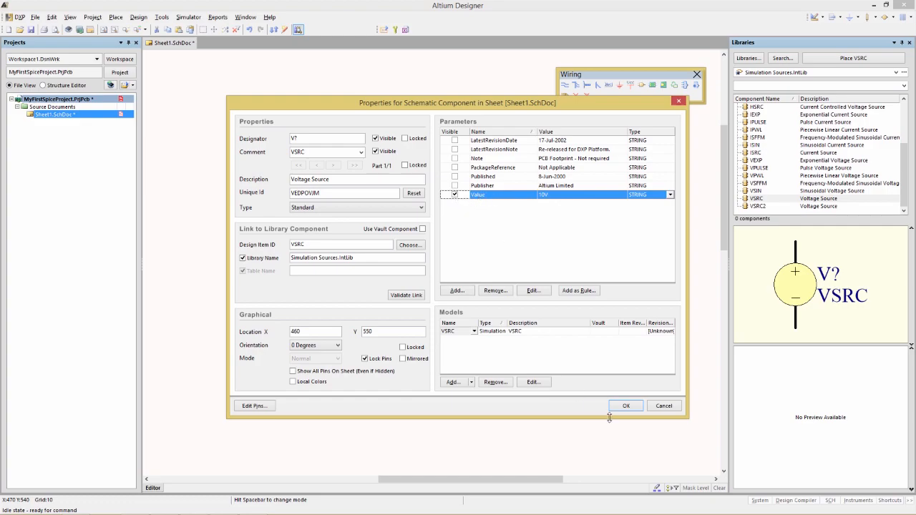
click(625, 405)
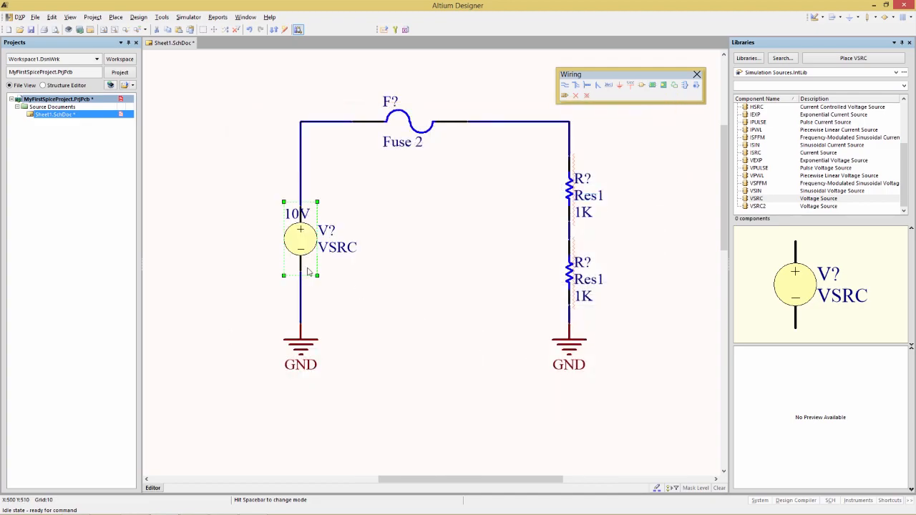
mouse_move(272, 217)
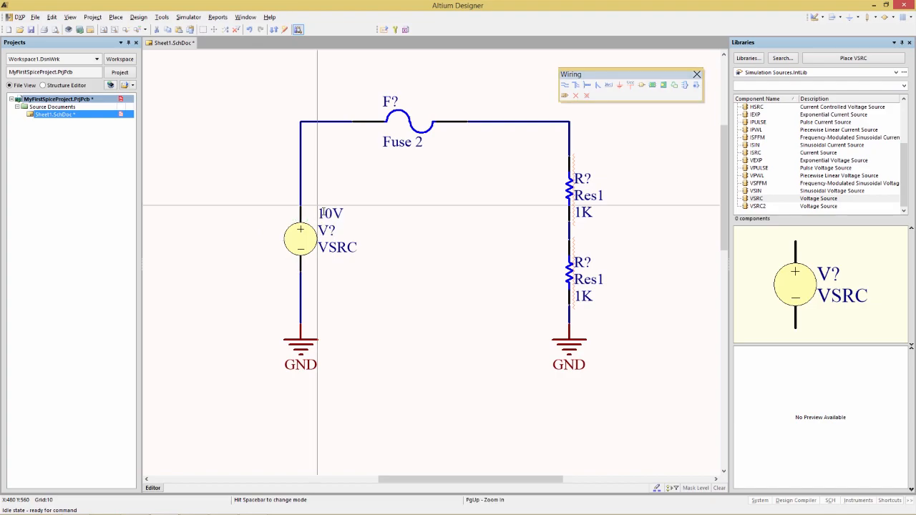
- Move the 10V label to sit beneath the VSRC symbol
scroll(down, 3)
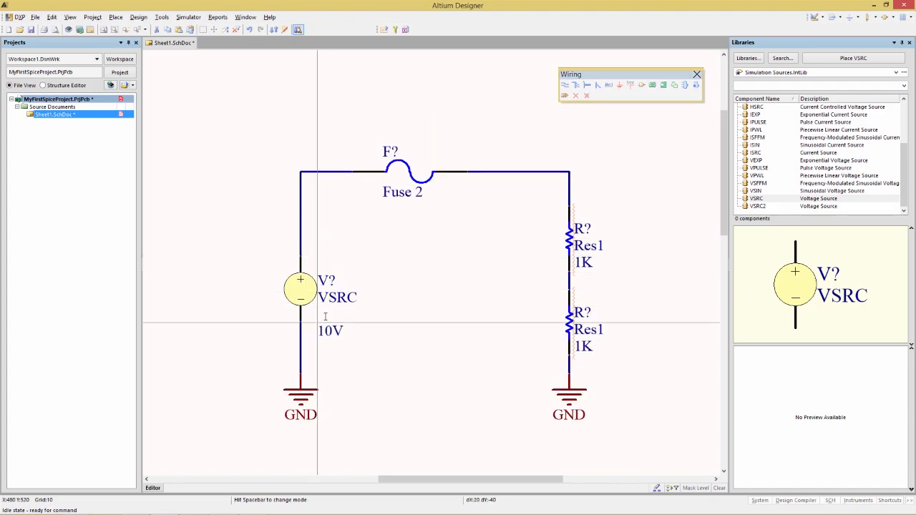
click(299, 289)
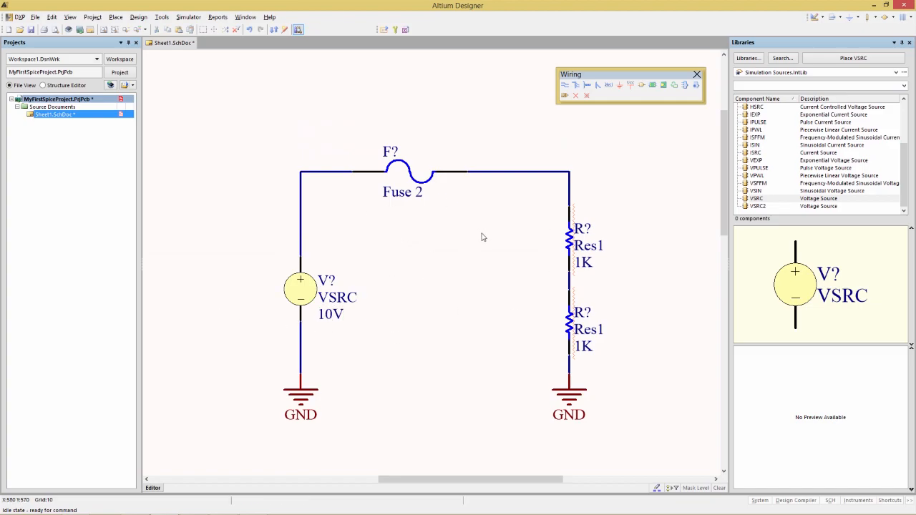
mouse_move(163, 17)
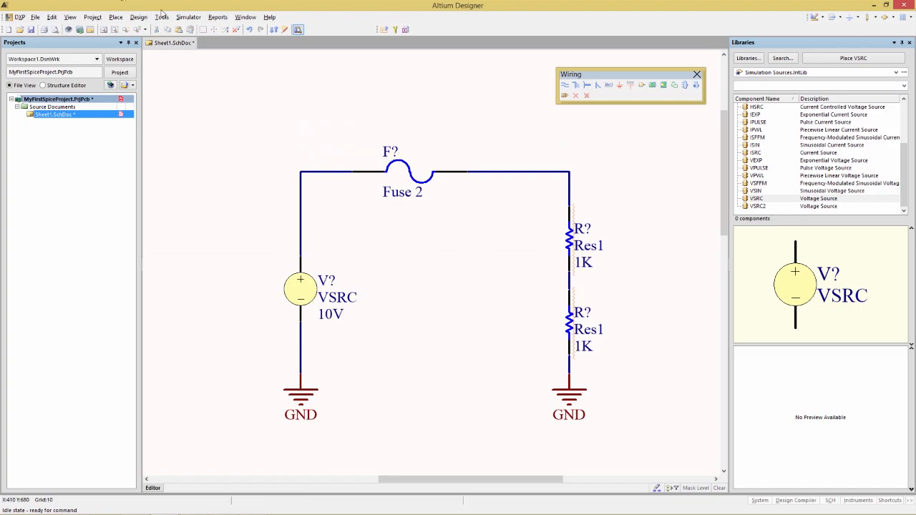
- Run Annotate Schematics Quietly to assign designators V1, F1, R1 and R2
click(165, 17)
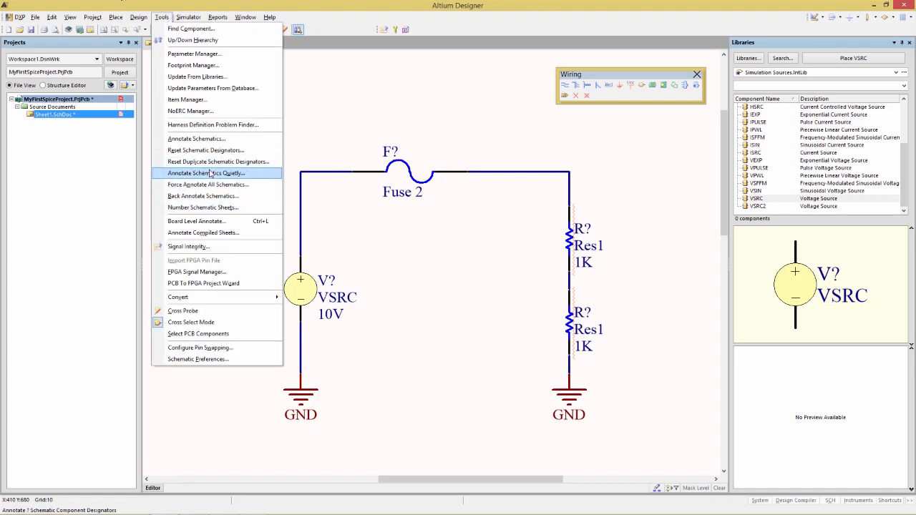
click(206, 172)
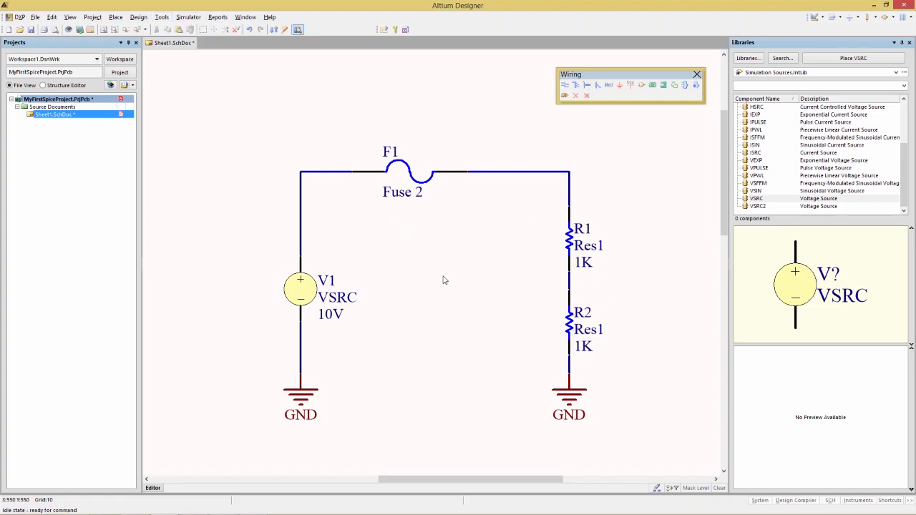
mouse_move(541, 262)
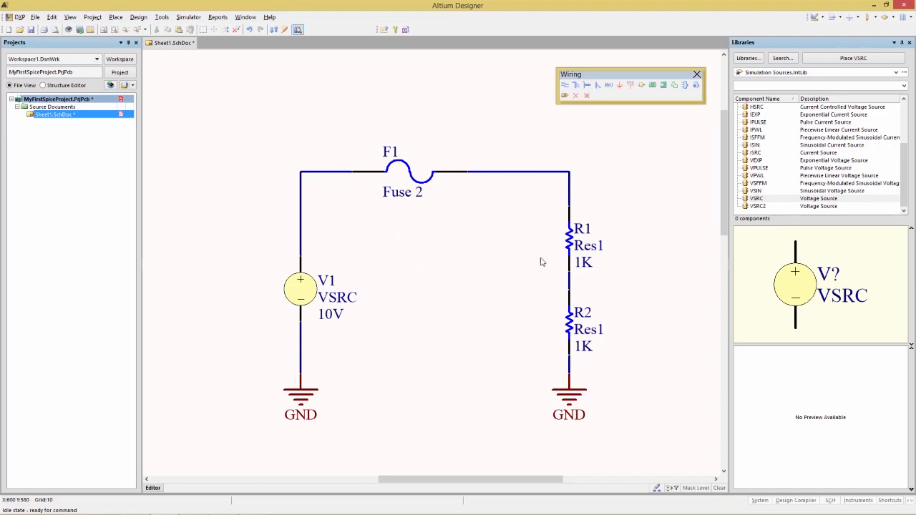
mouse_move(584, 278)
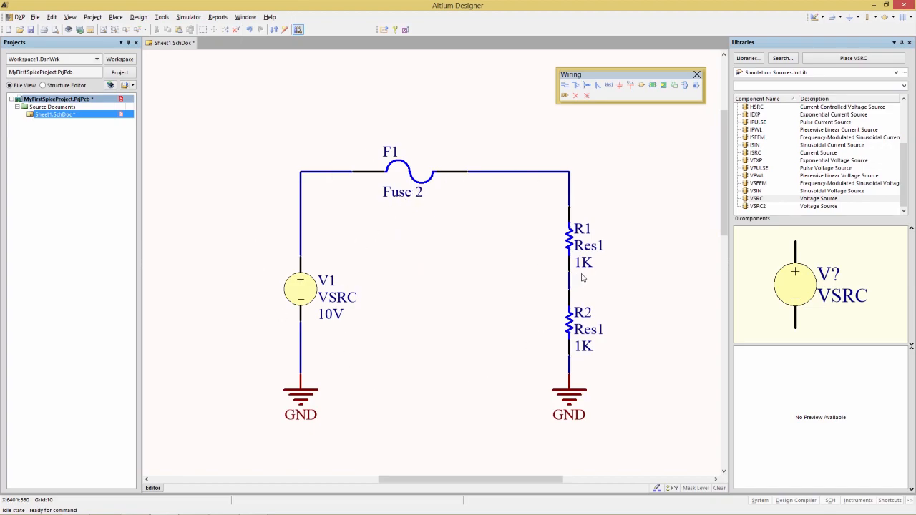
mouse_move(569, 236)
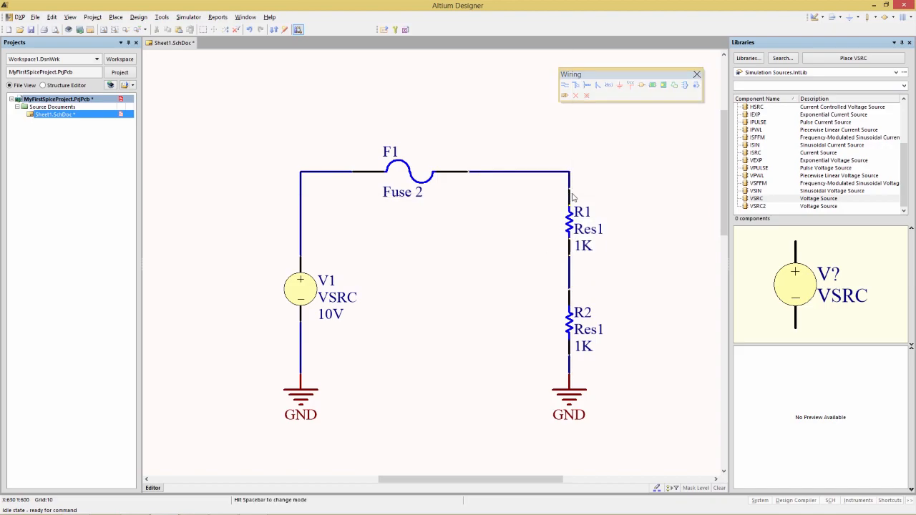
mouse_move(426, 153)
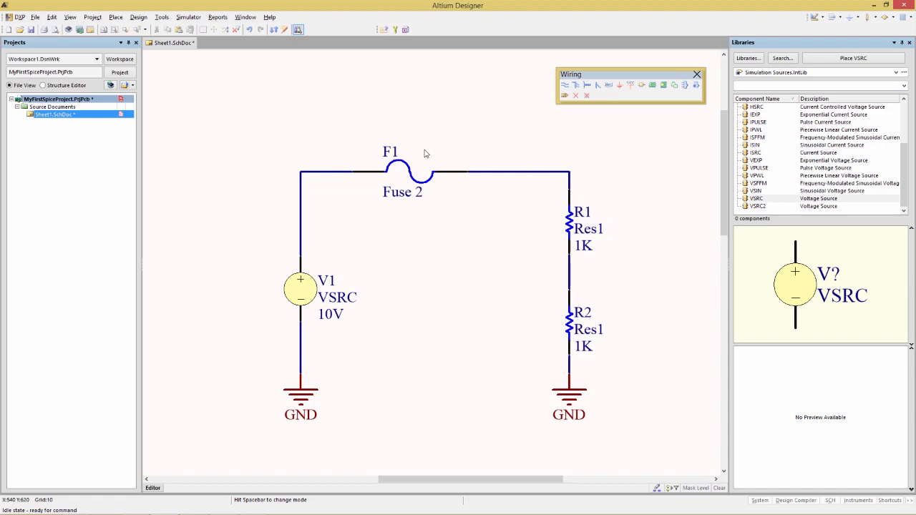
mouse_move(432, 151)
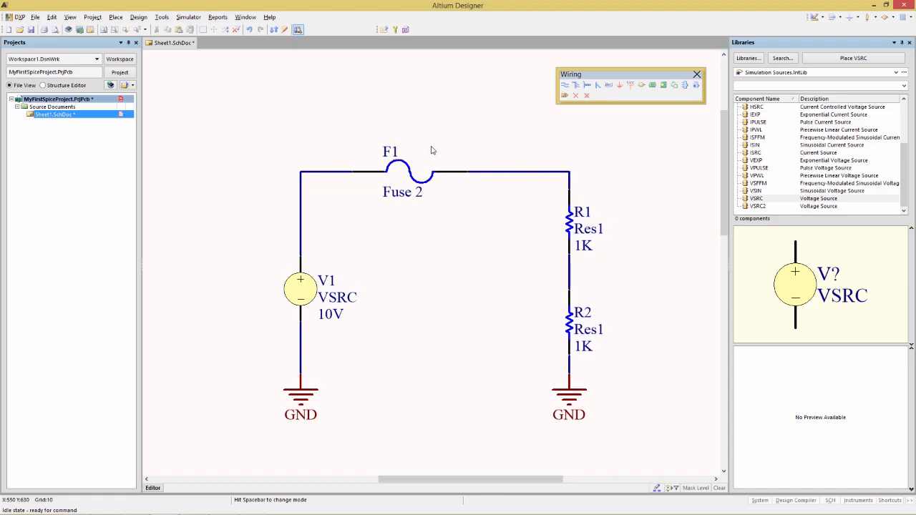
mouse_move(715, 94)
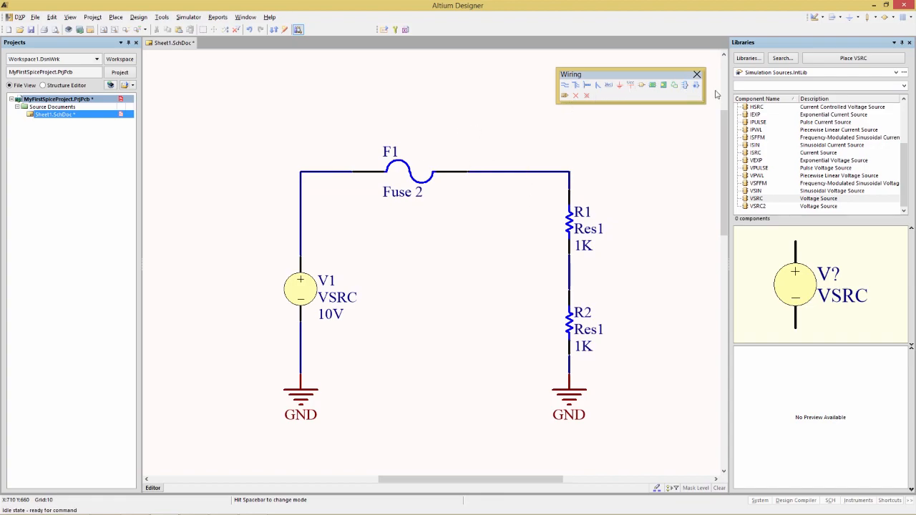
- Define a net label VREF with bold 12-point font and confirm it
click(607, 86)
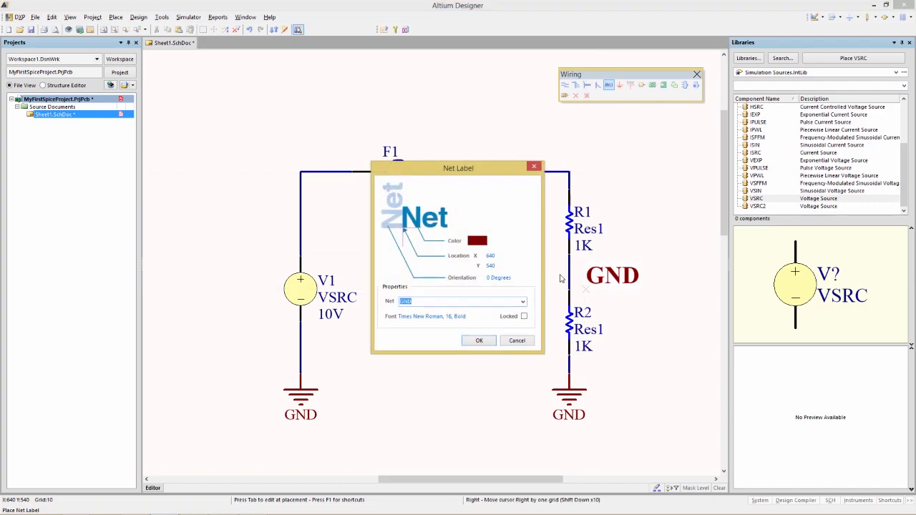
mouse_move(489, 292)
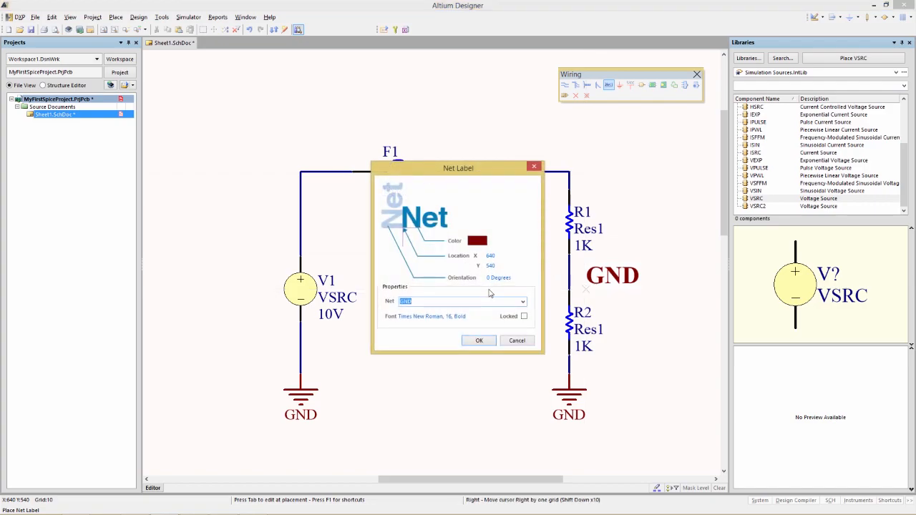
text(VREF)
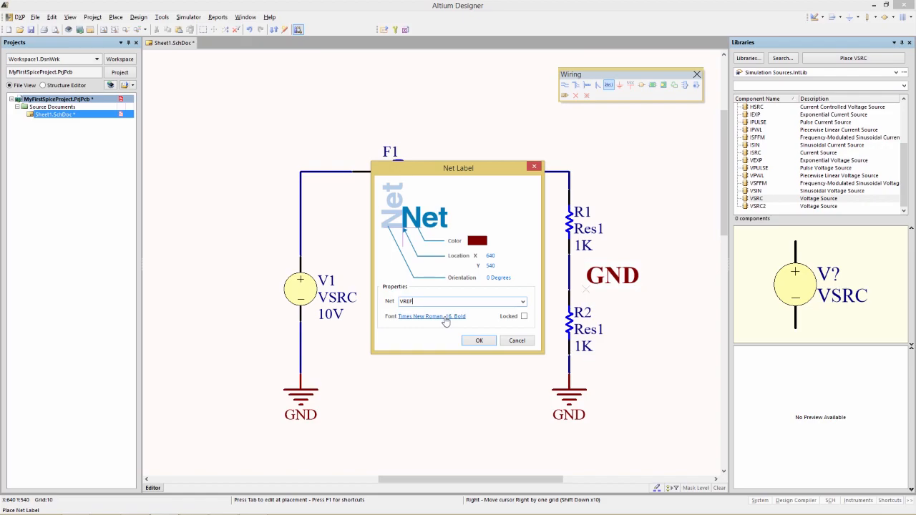
click(429, 316)
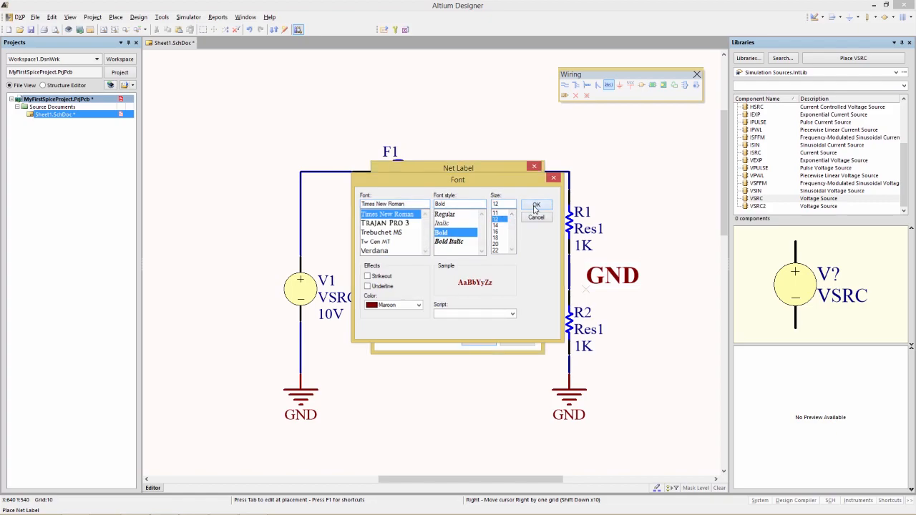
click(536, 206)
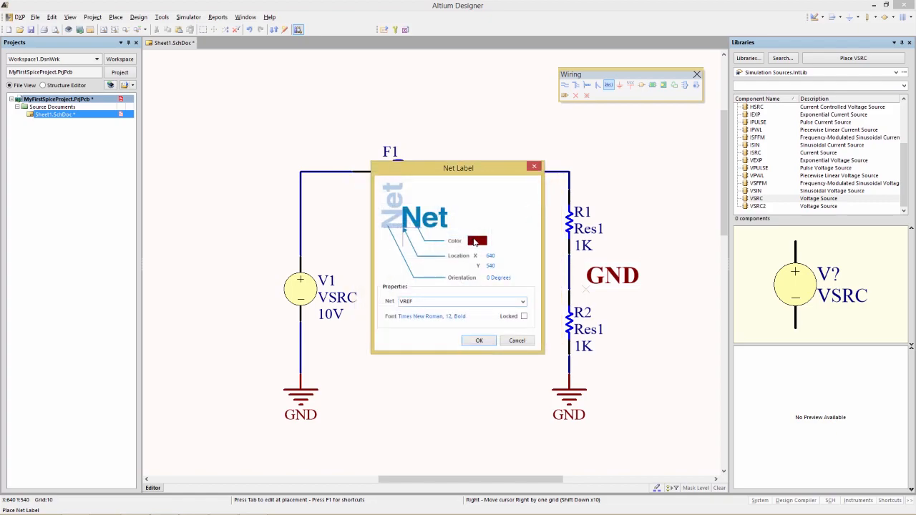
mouse_move(427, 331)
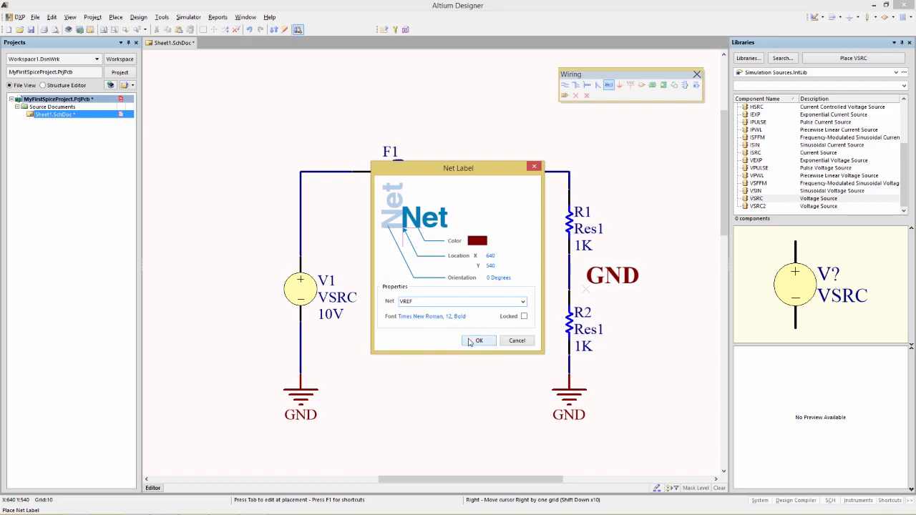
click(478, 340)
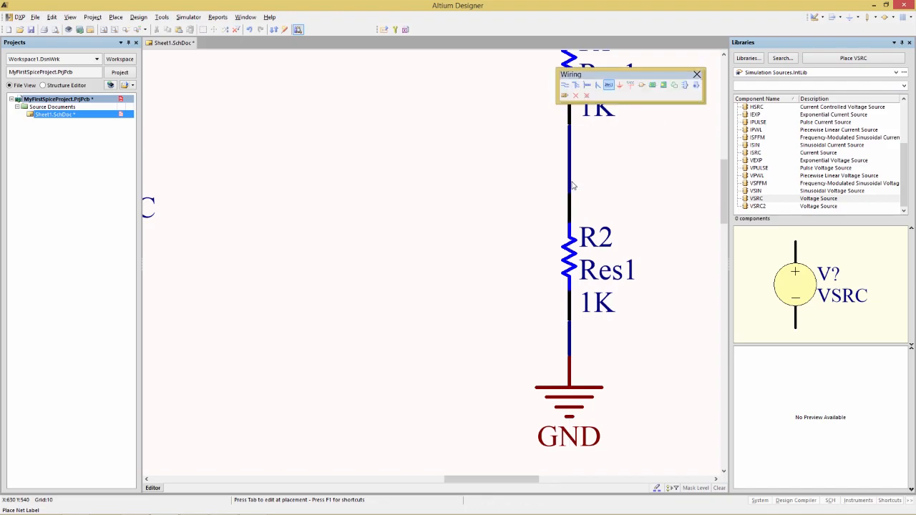
- Drop the VREF label on the wire between R1 and R2
click(569, 193)
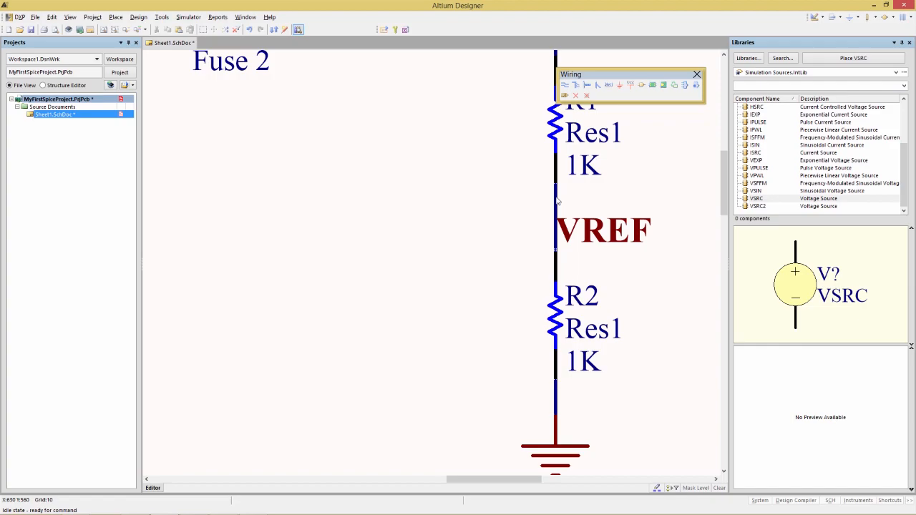
mouse_move(555, 203)
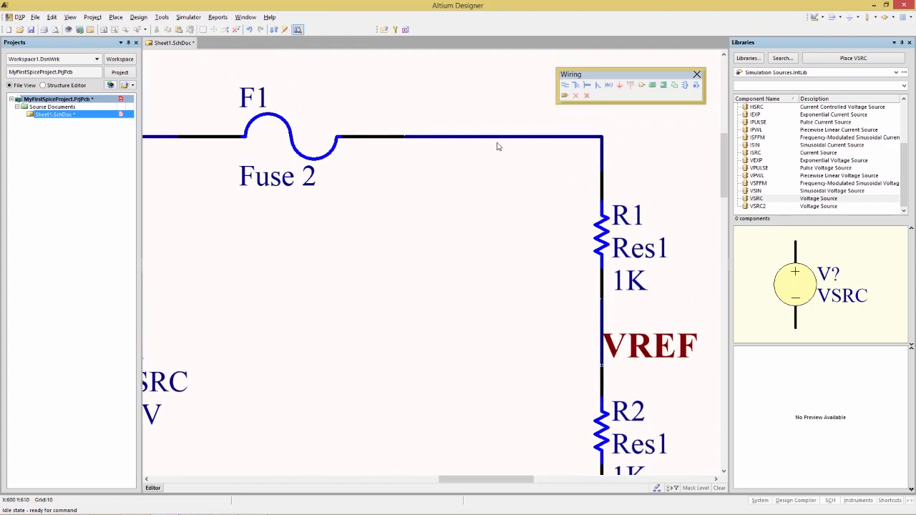
mouse_move(496, 141)
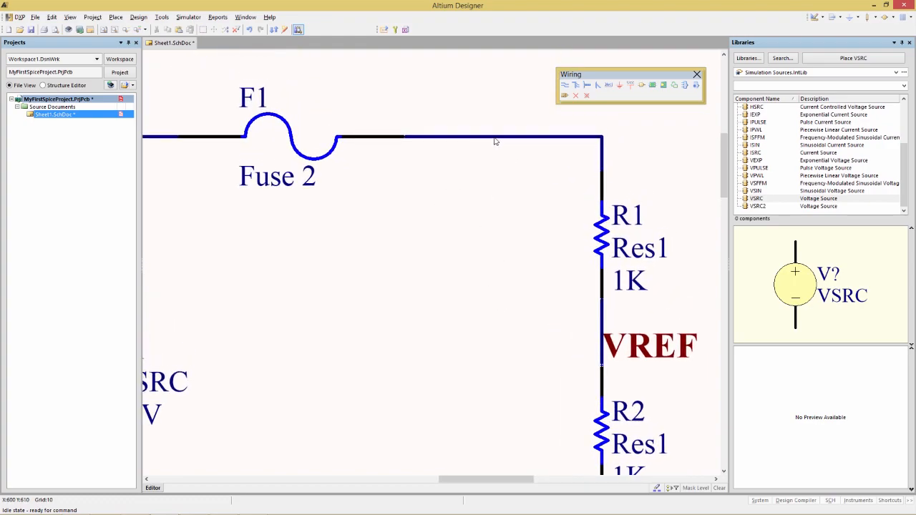
mouse_move(495, 140)
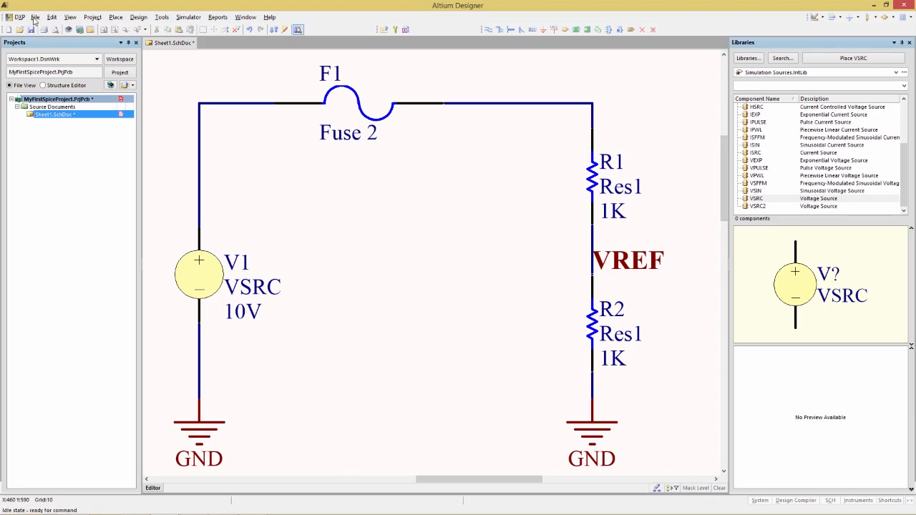
- Generate the XSPICE netlist via Design > Netlist For Project, accepting the Analyses Setup defaults
click(49, 17)
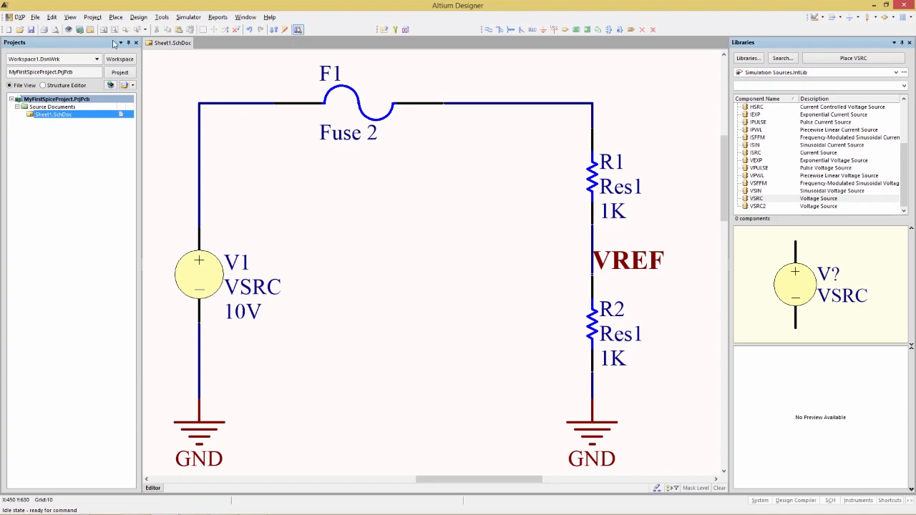
click(149, 17)
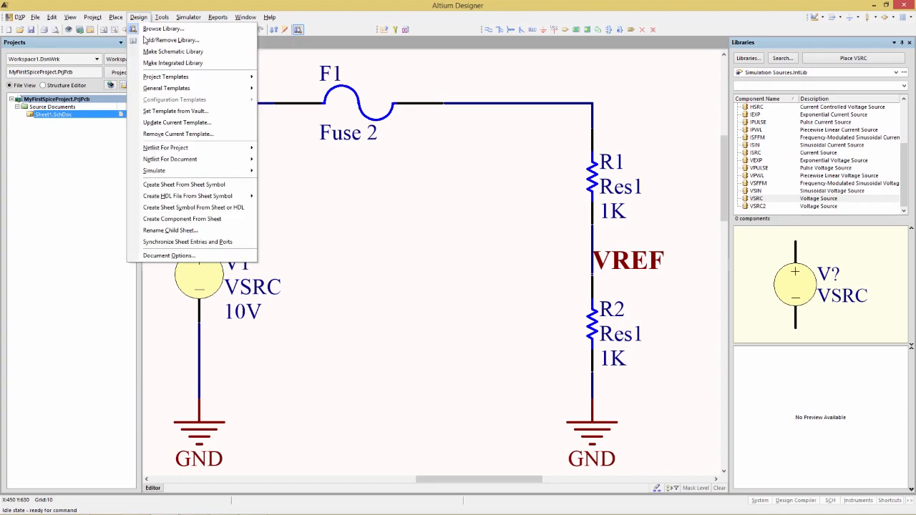
mouse_move(172, 150)
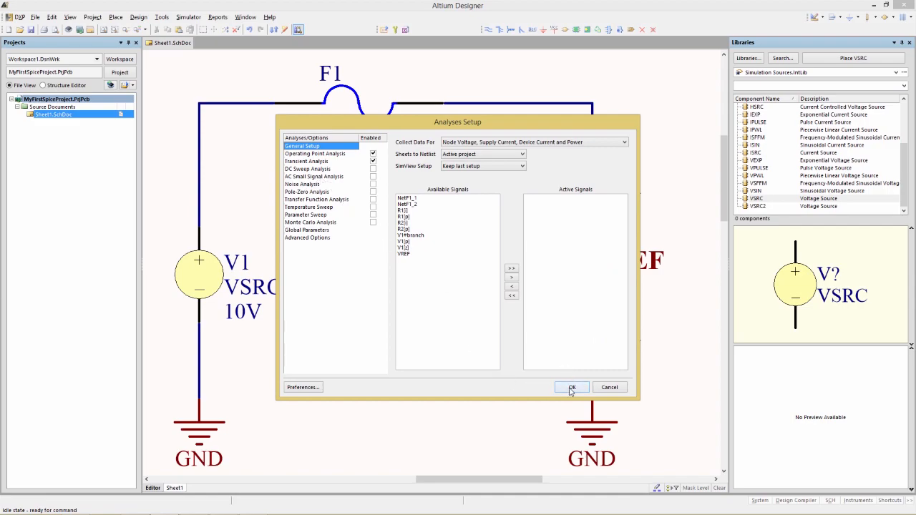
click(572, 386)
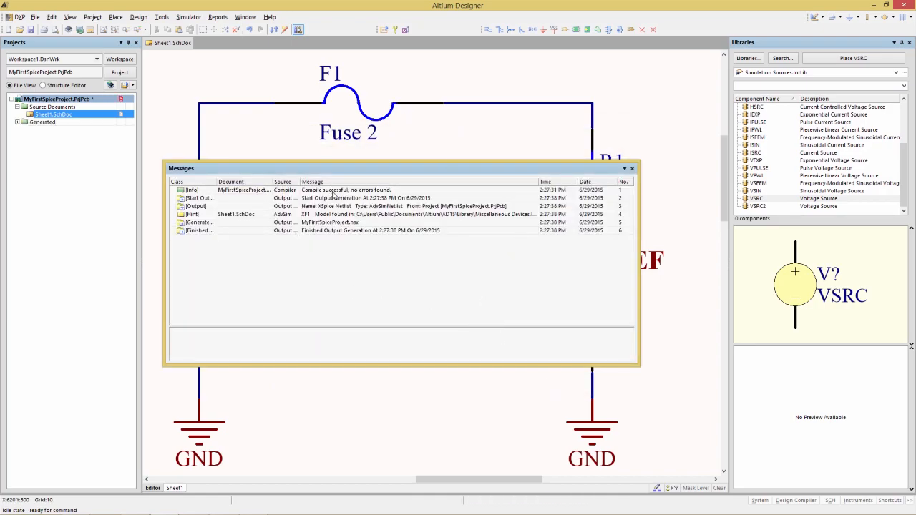
scroll(down, 3)
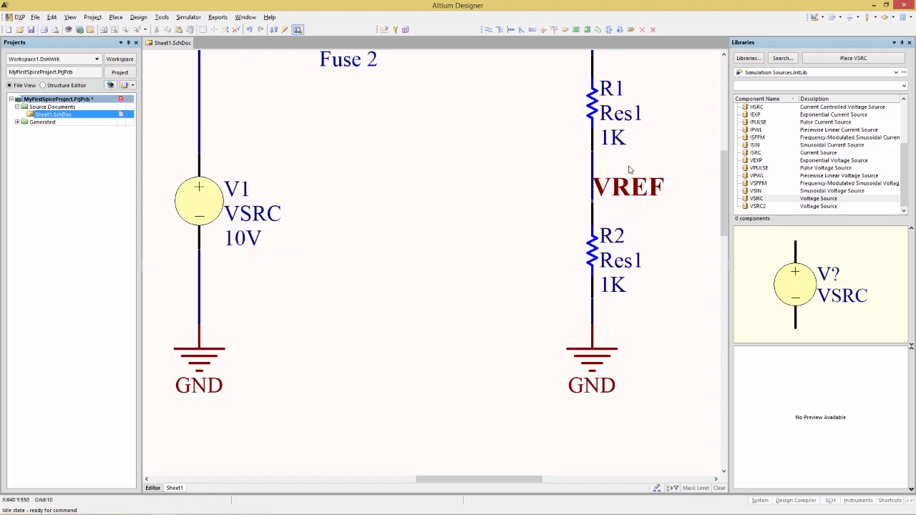
mouse_move(701, 209)
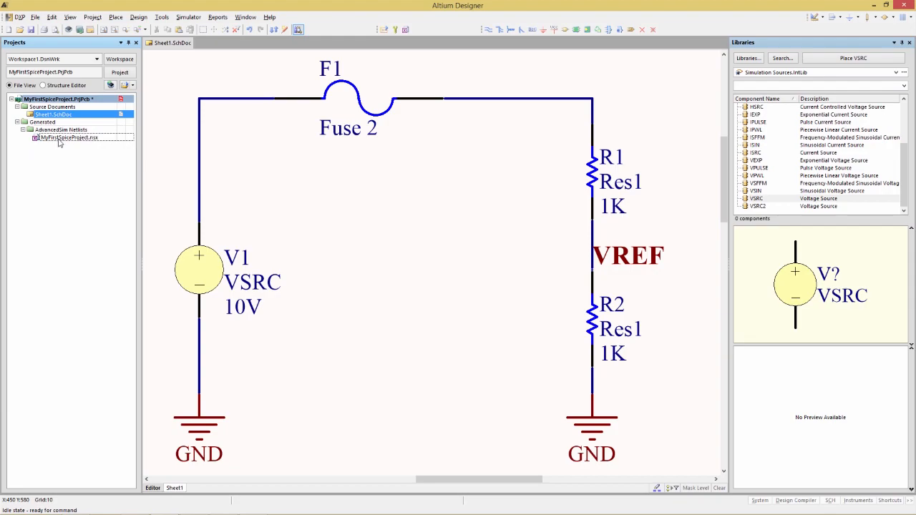
- View MyFirstSpiceProject.nsx from Generated > AdvancedSim Netlists, then return to the schematic sheet
double_click(63, 146)
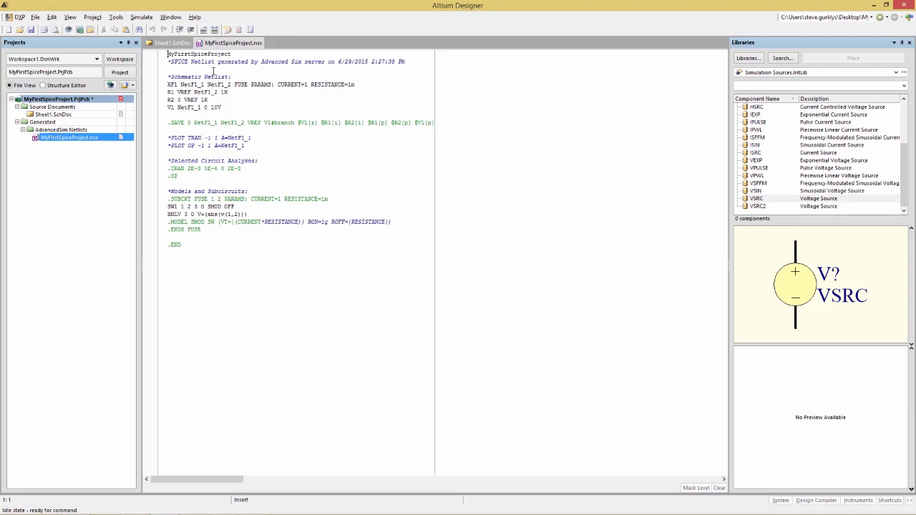
click(175, 43)
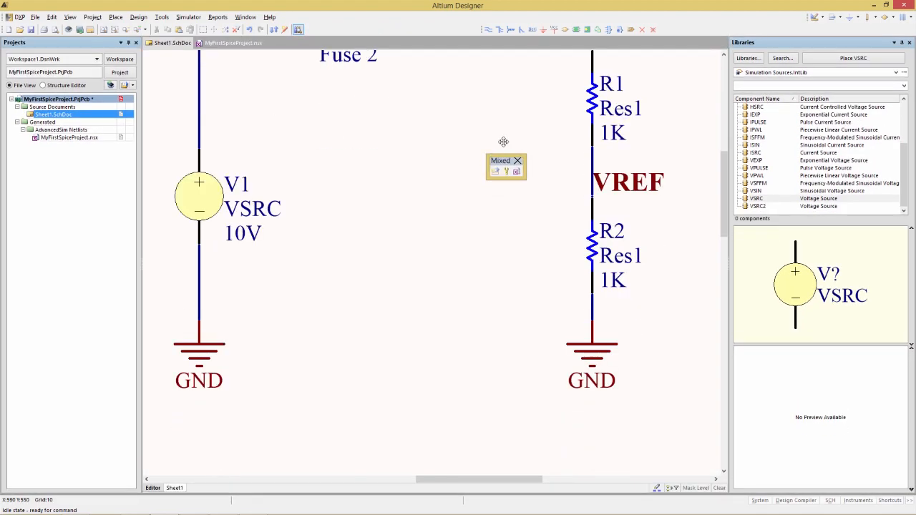
- Reposition the Mixed Sim toolbar and regenerate the XSPICE netlist, dismissing the Messages panel
drag(507, 166, 472, 85)
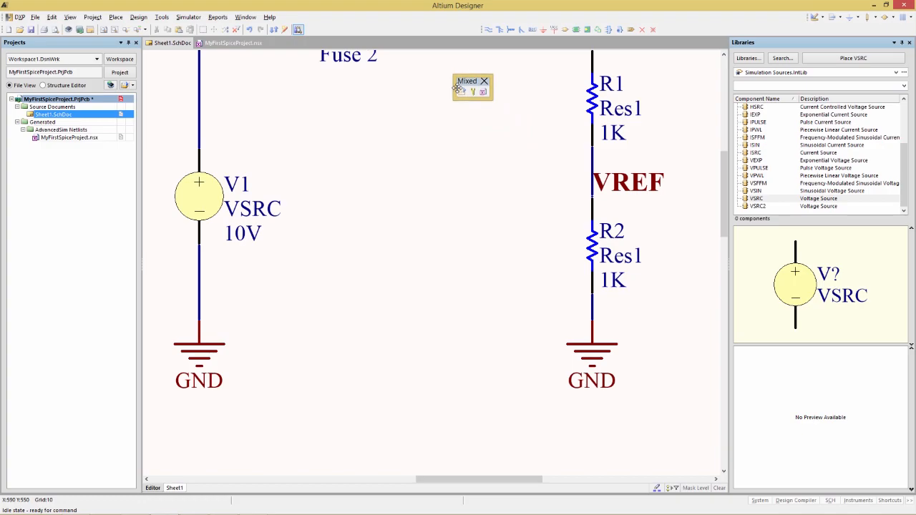
scroll(down, 3)
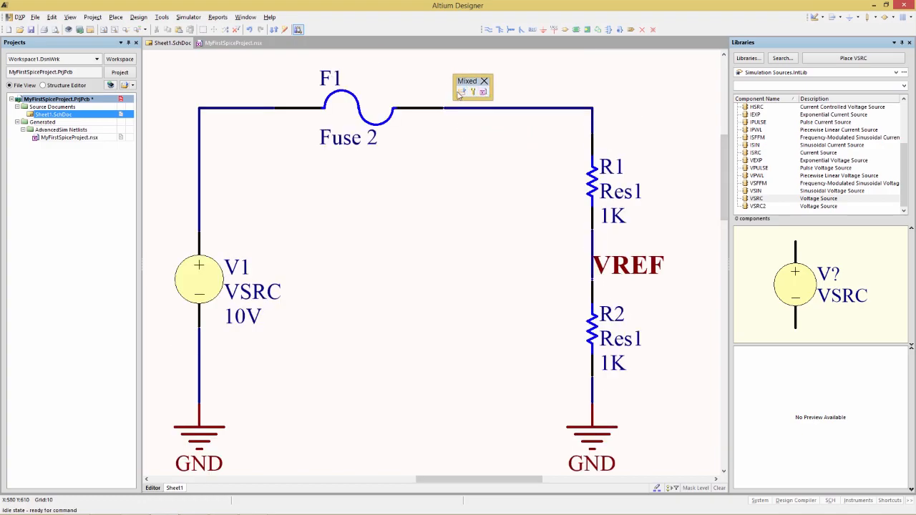
mouse_move(484, 91)
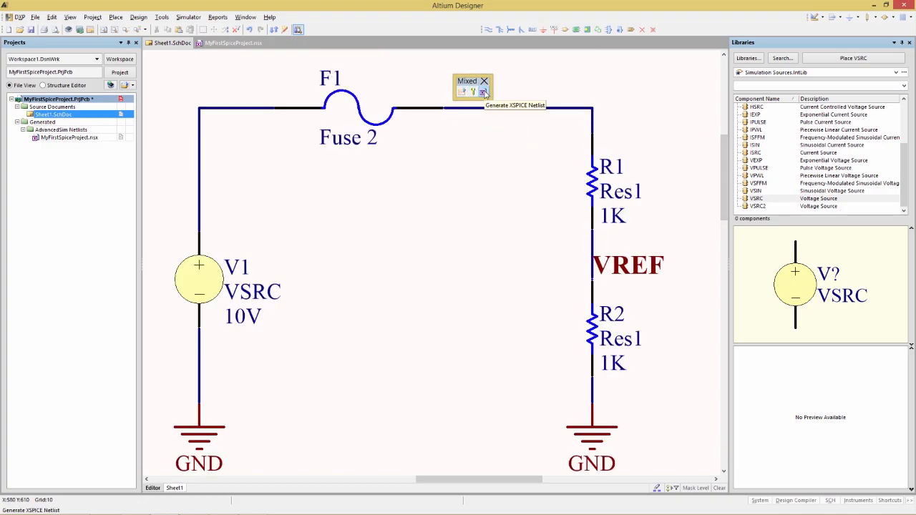
click(484, 91)
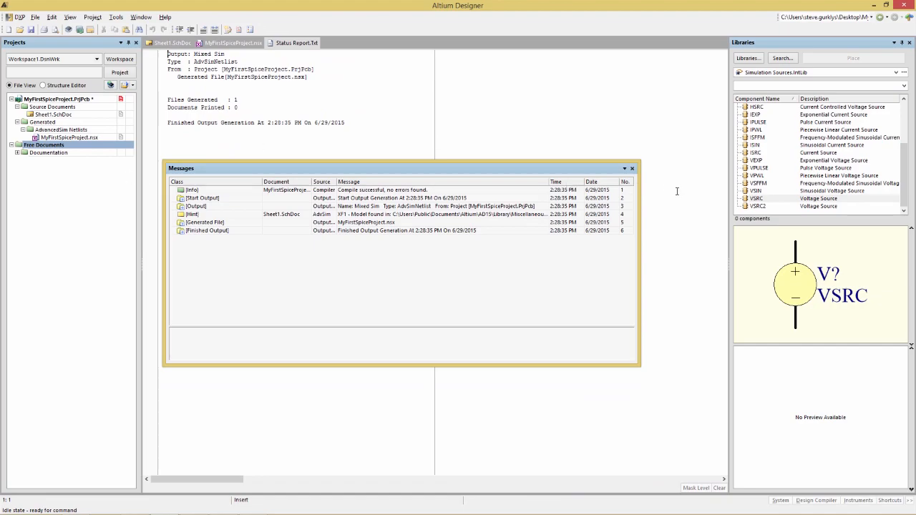
click(632, 169)
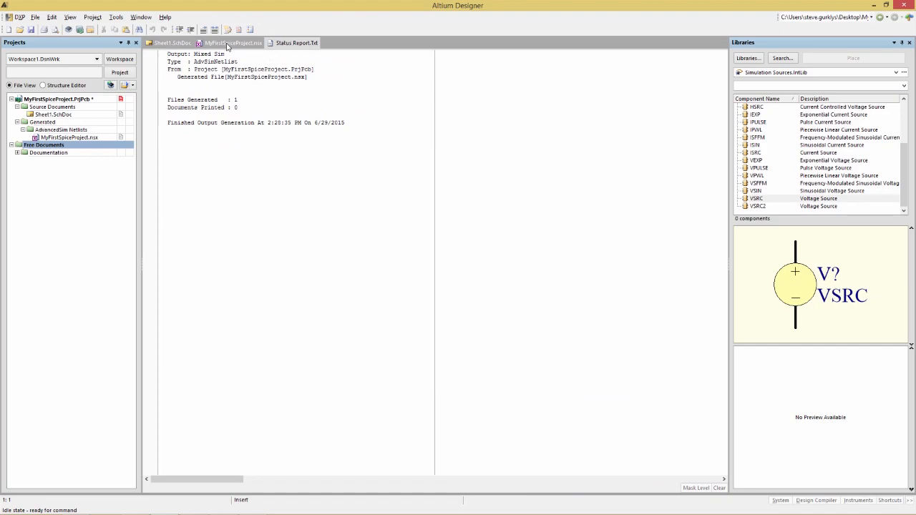
- Review the regenerated .nsx netlist and return to Sheet1.SchDoc
click(227, 43)
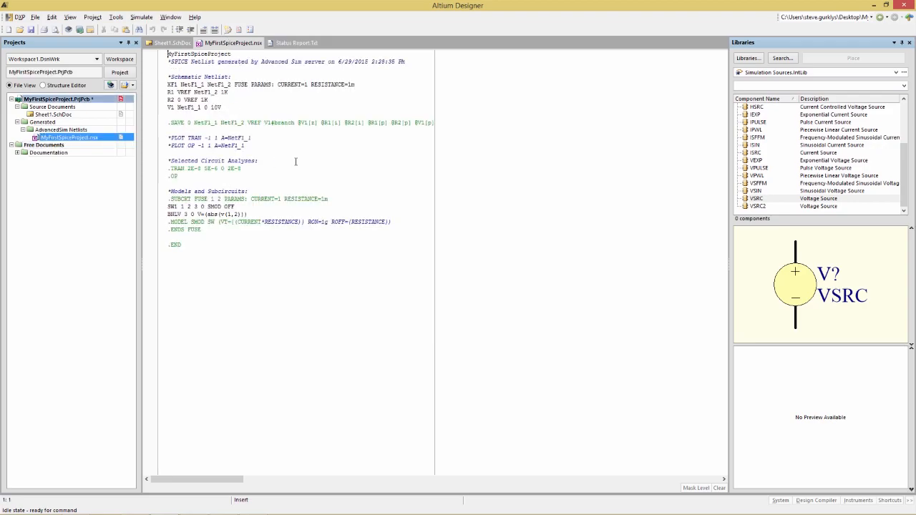
click(171, 43)
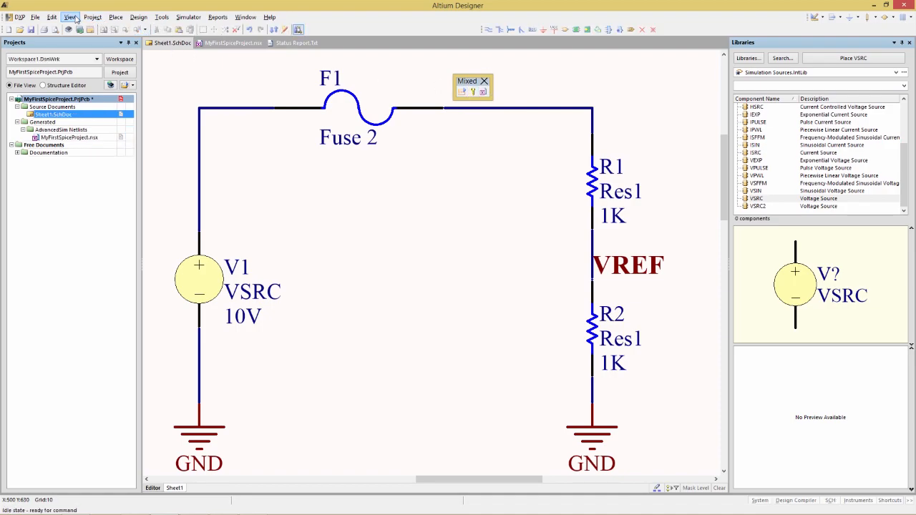
click(69, 14)
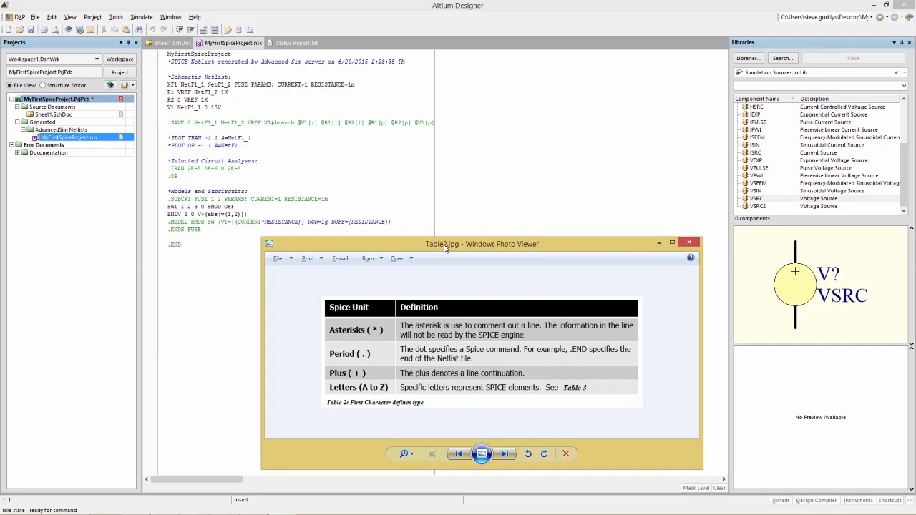
mouse_move(302, 261)
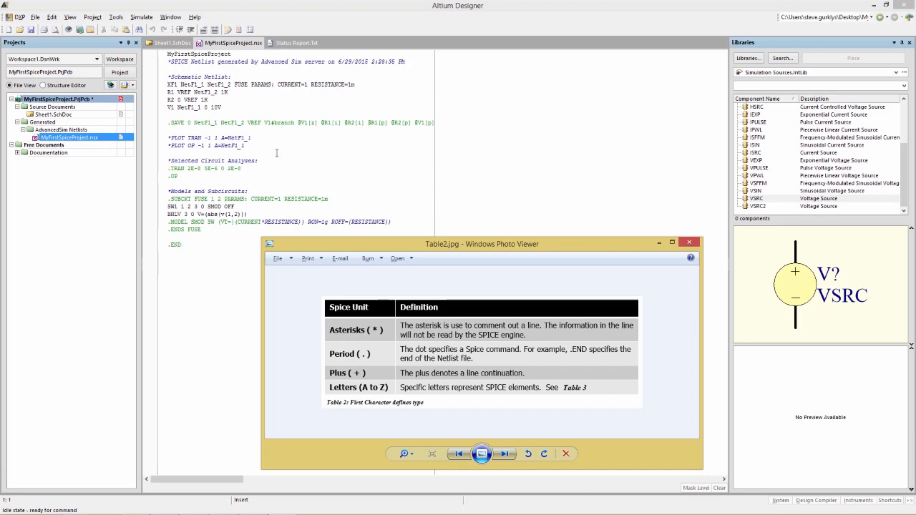
mouse_move(243, 131)
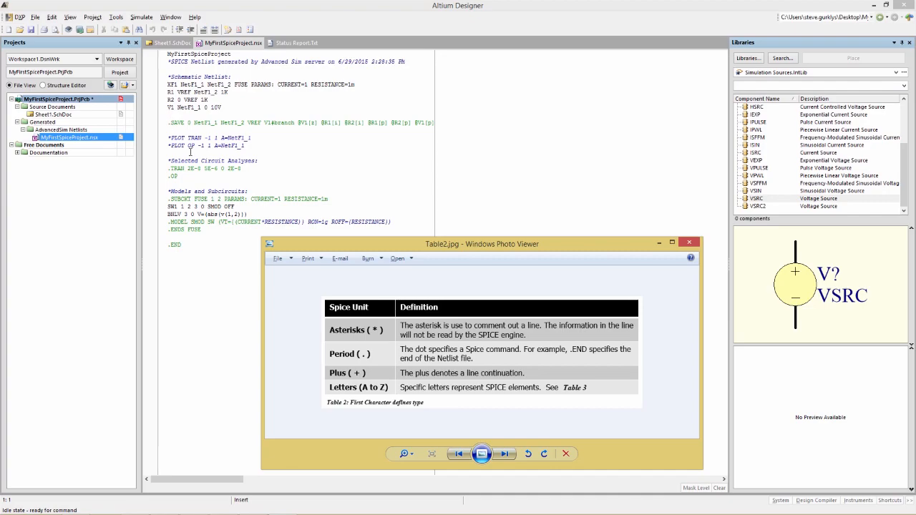
- Show Table2.jpg, the SPICE first-character reference table, in Windows Photo Viewer beside the netlist
click(503, 453)
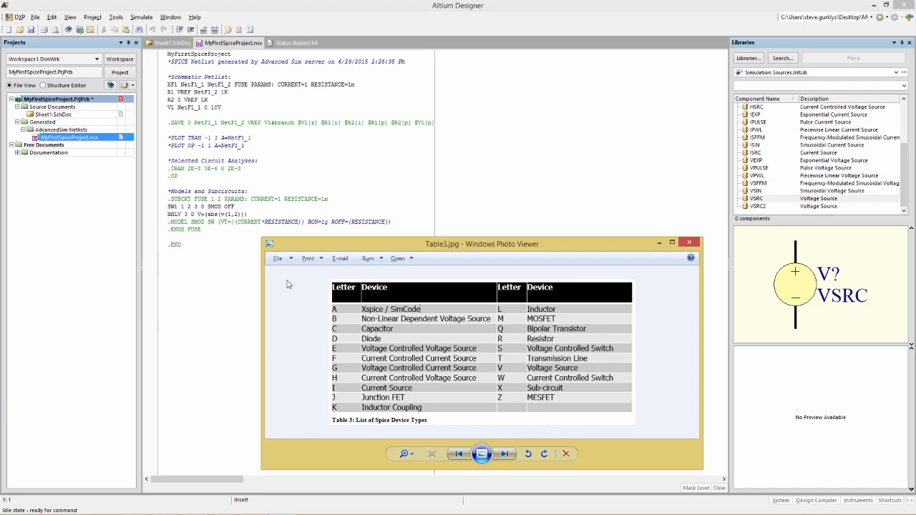
mouse_move(498, 368)
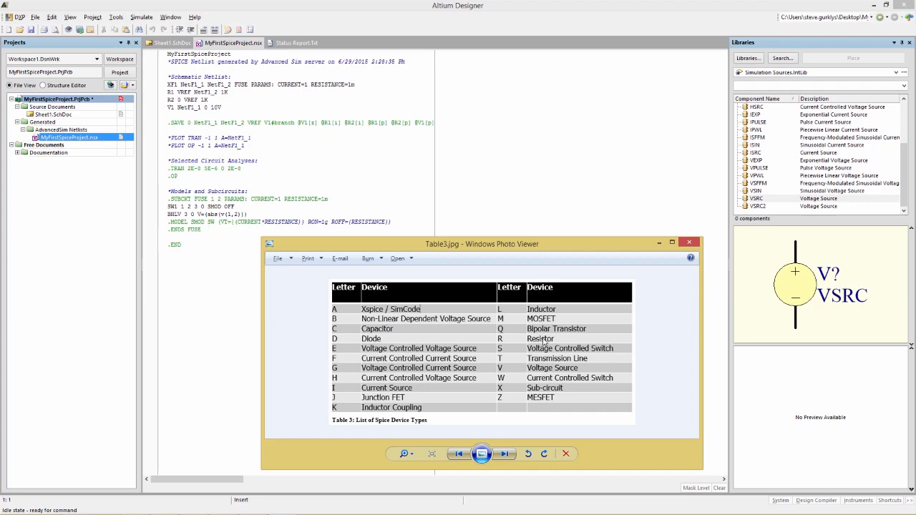
mouse_move(510, 369)
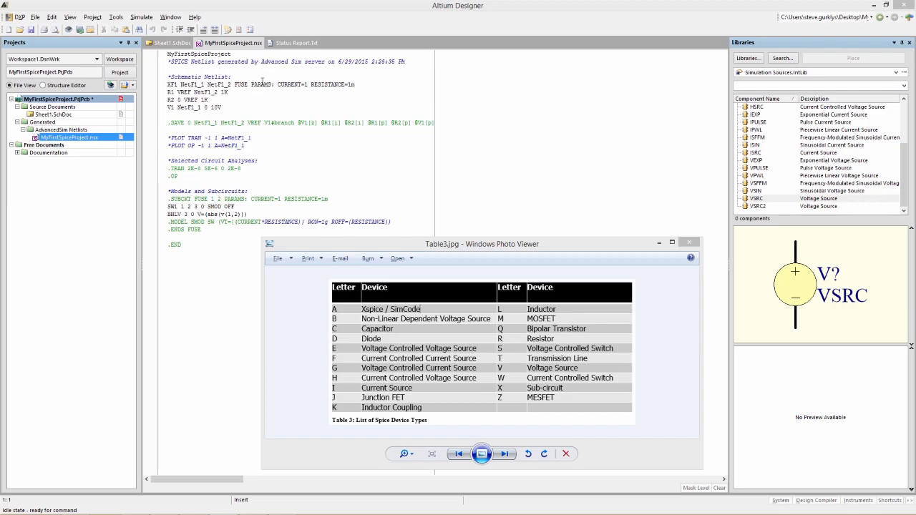
mouse_move(337, 85)
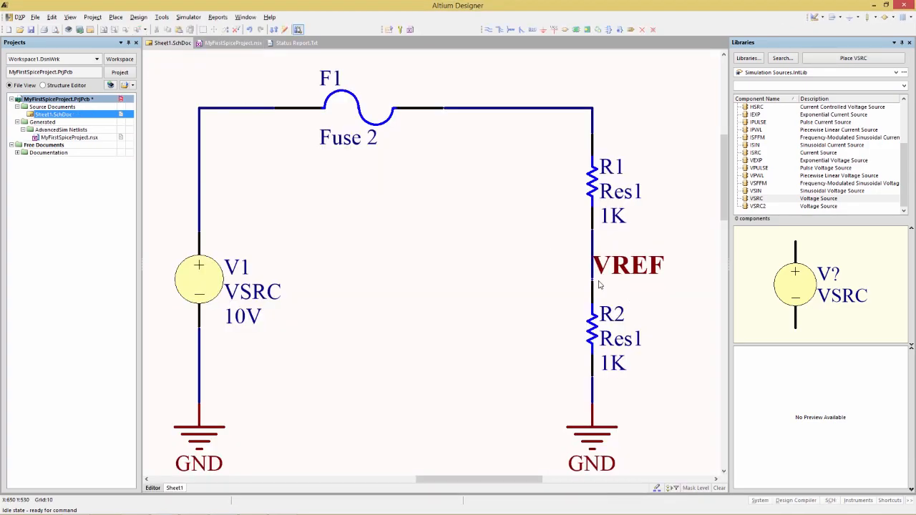
mouse_move(624, 274)
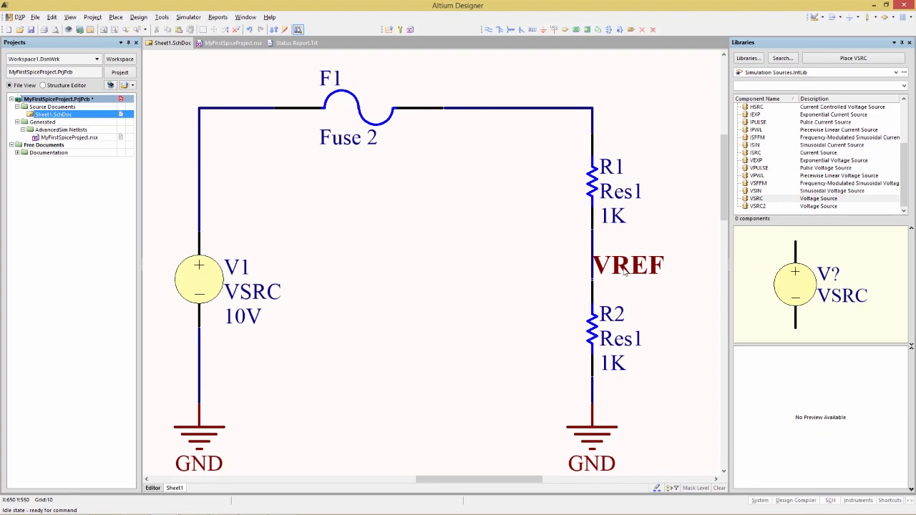
mouse_move(604, 292)
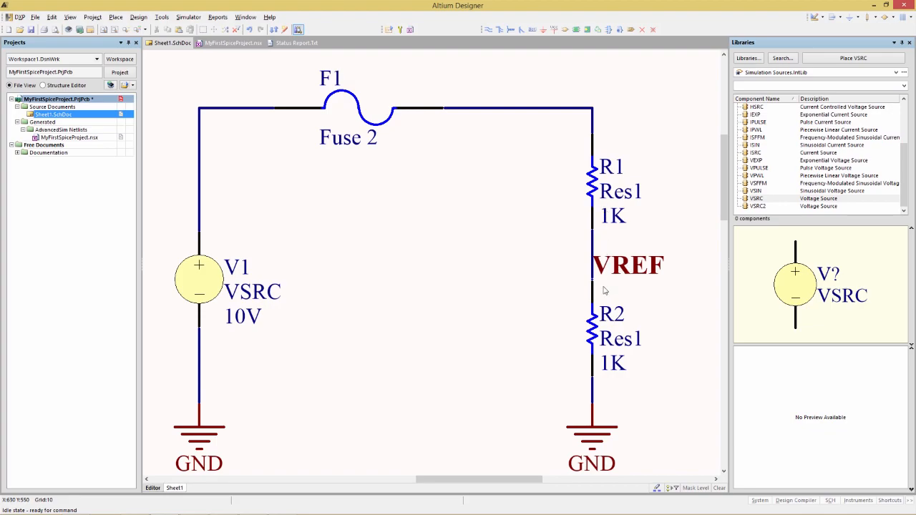